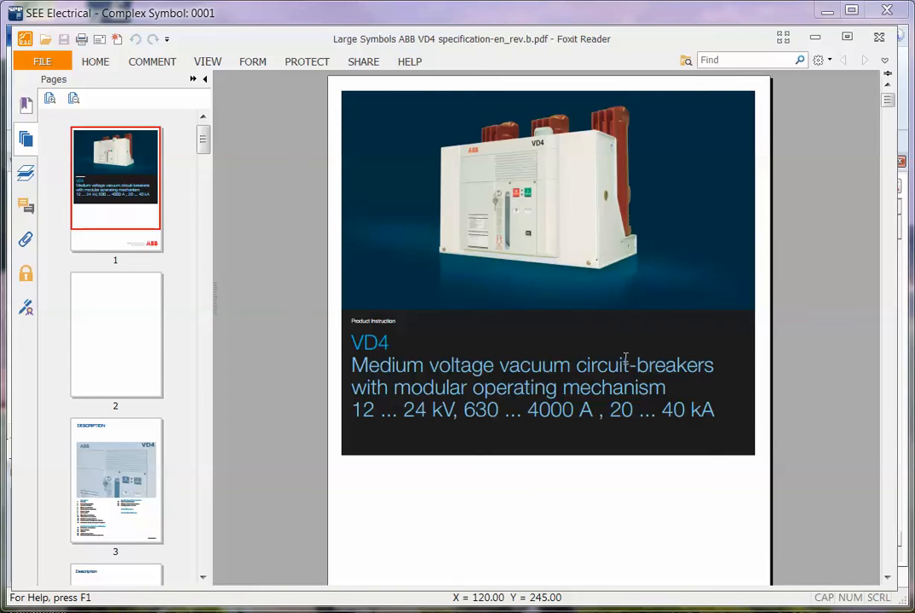
mouse_move(528, 221)
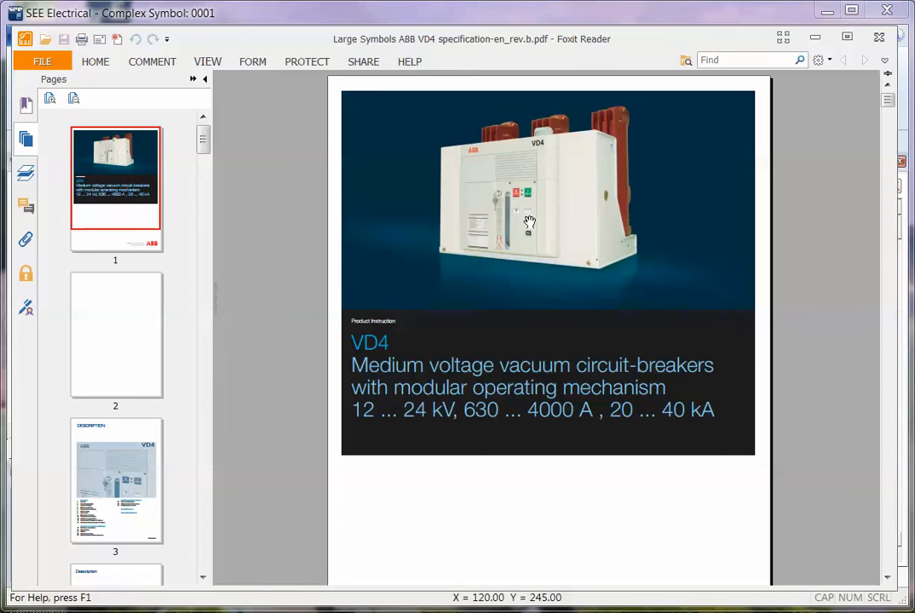
mouse_move(855, 165)
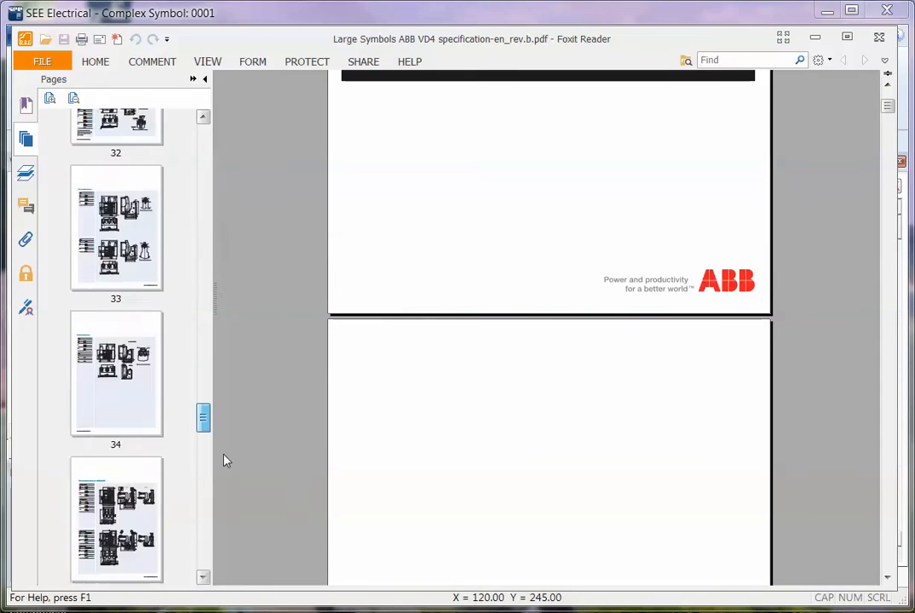
Scroll to page 44 of the ABB VD4 specification and zoom in on its circuit diagram
scroll(down, 3)
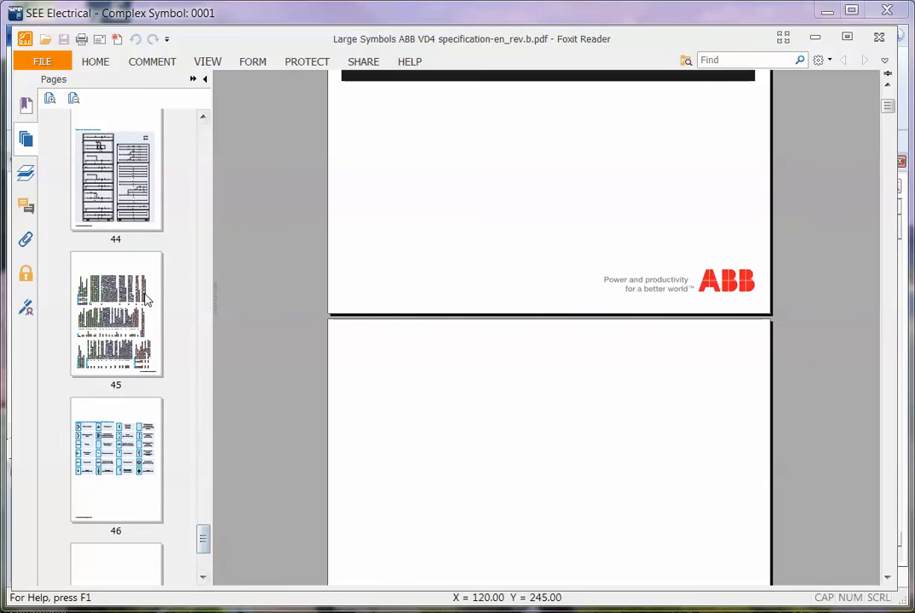
right_click(478, 176)
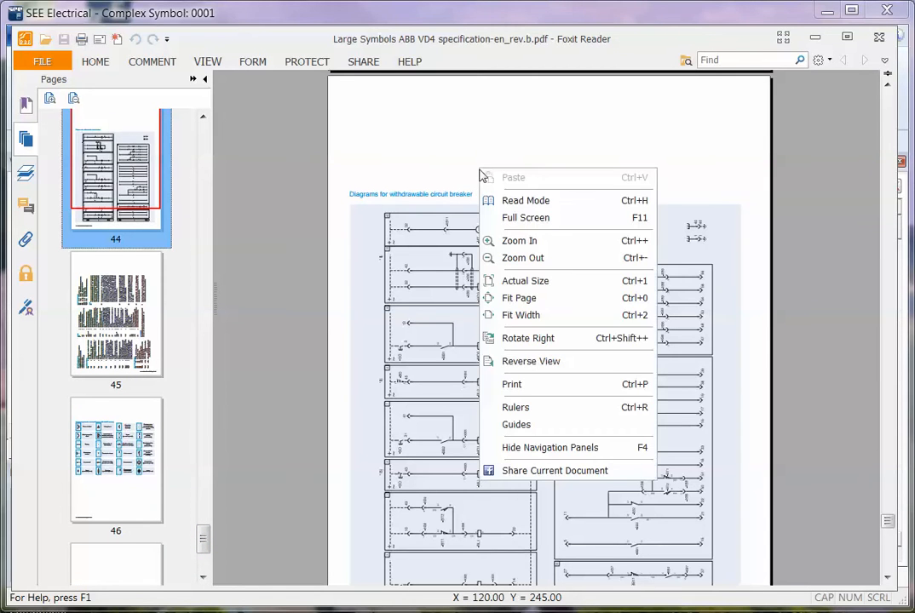
click(519, 297)
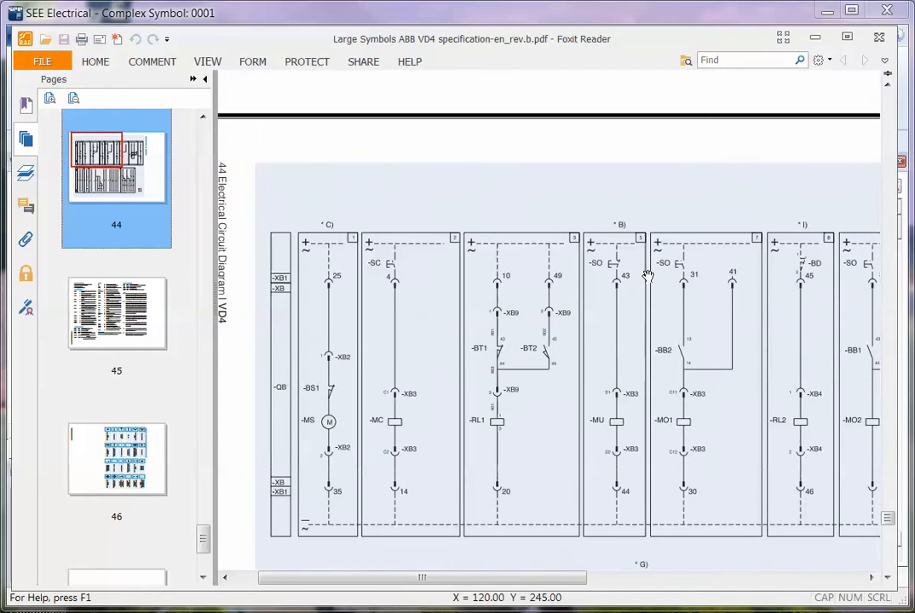
scroll(down, 3)
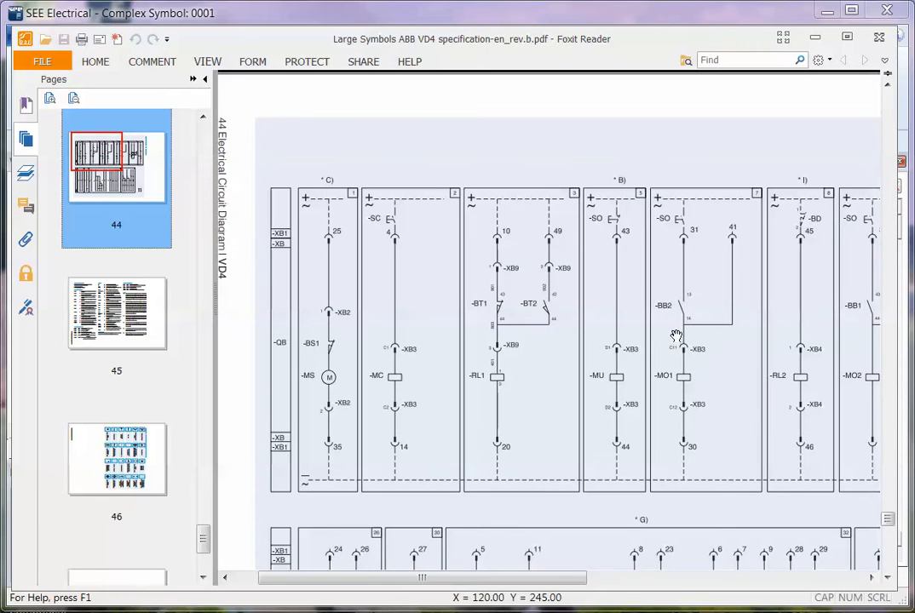
mouse_move(242, 61)
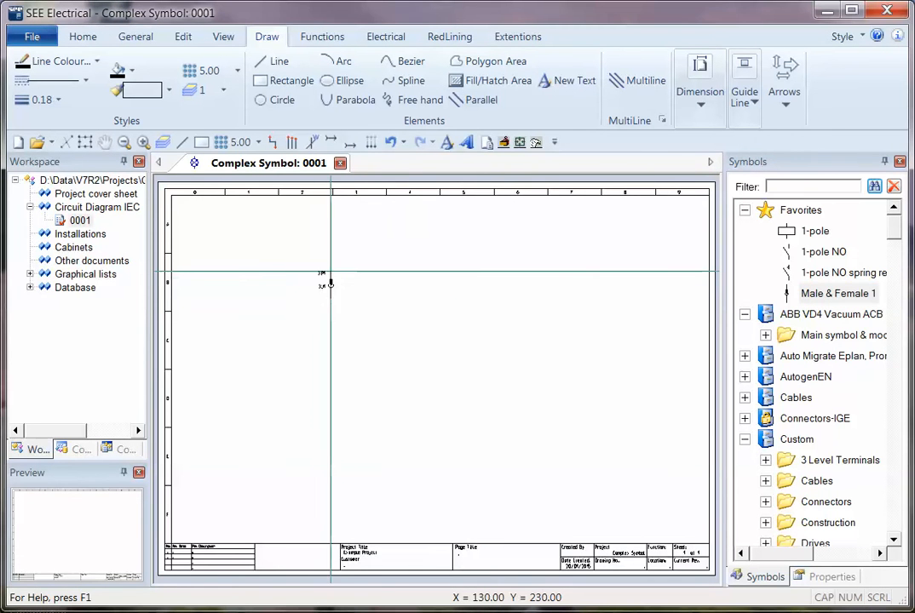
Place the Male & Female 1 plug -XP1 on the sheet and confirm its component properties
double_click(330, 281)
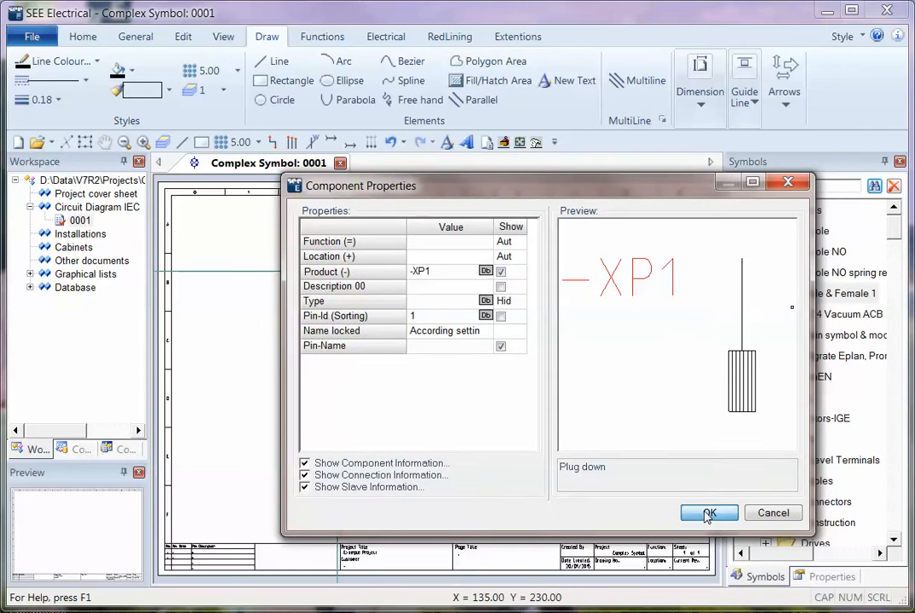
click(708, 513)
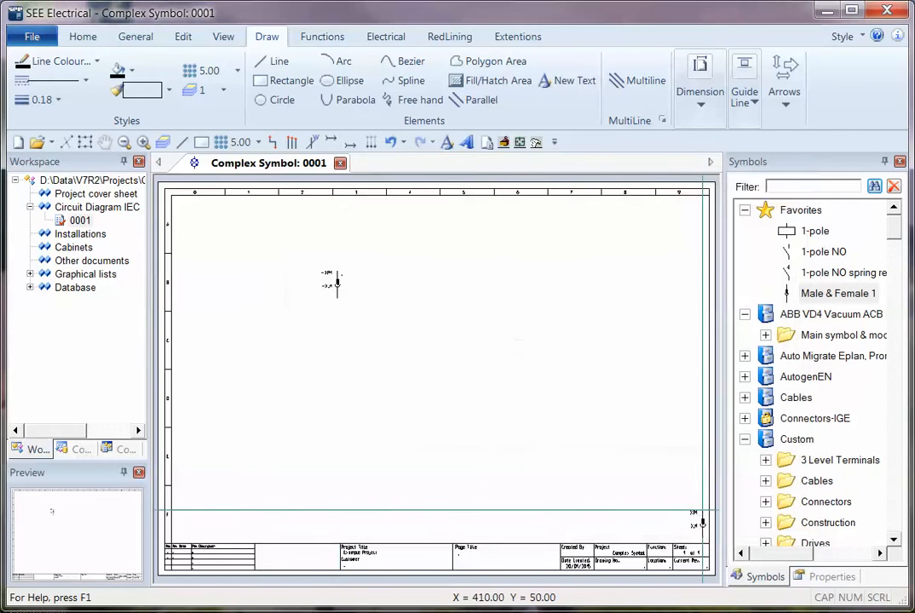
mouse_move(356, 357)
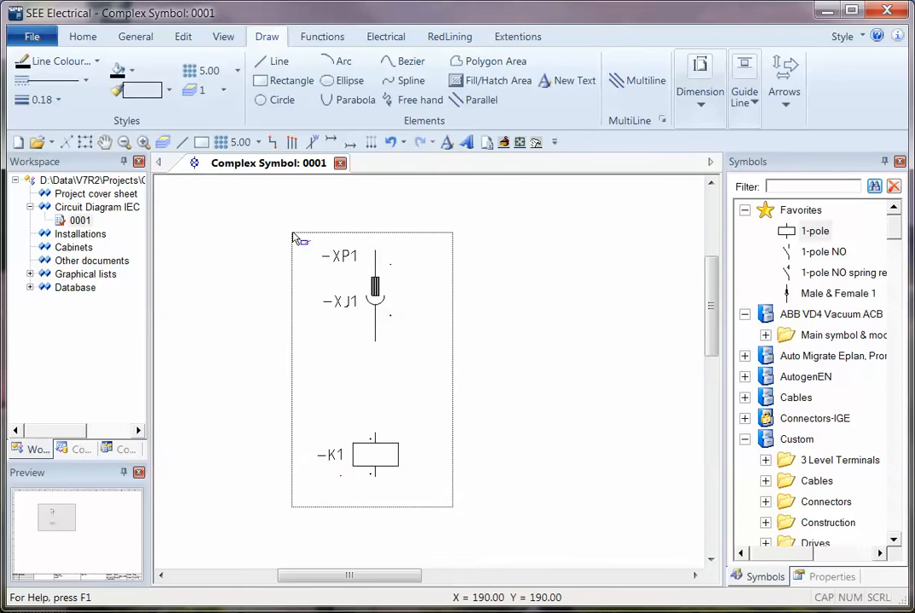
Explode the selected plug and coil symbols into loose elements with connection points
right_click(374, 366)
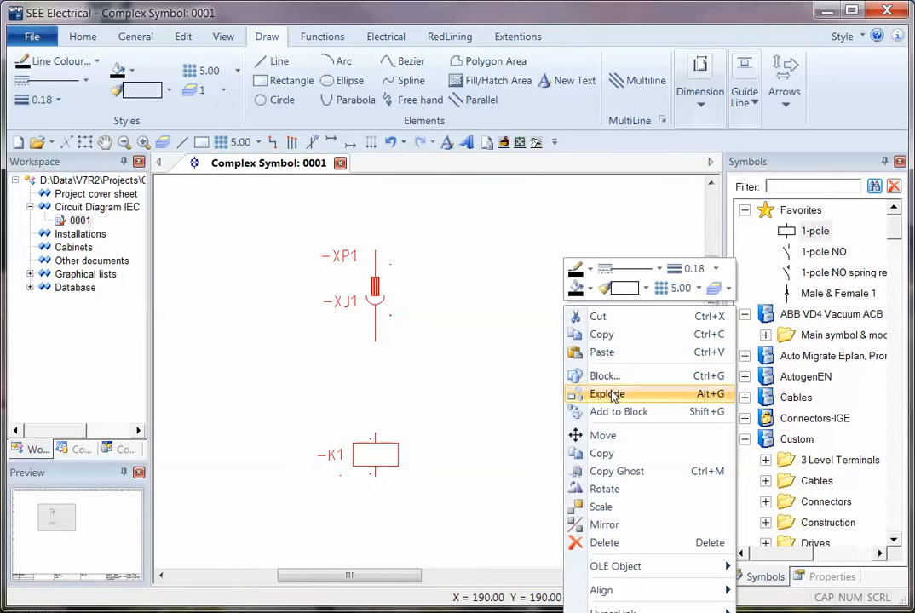
click(608, 393)
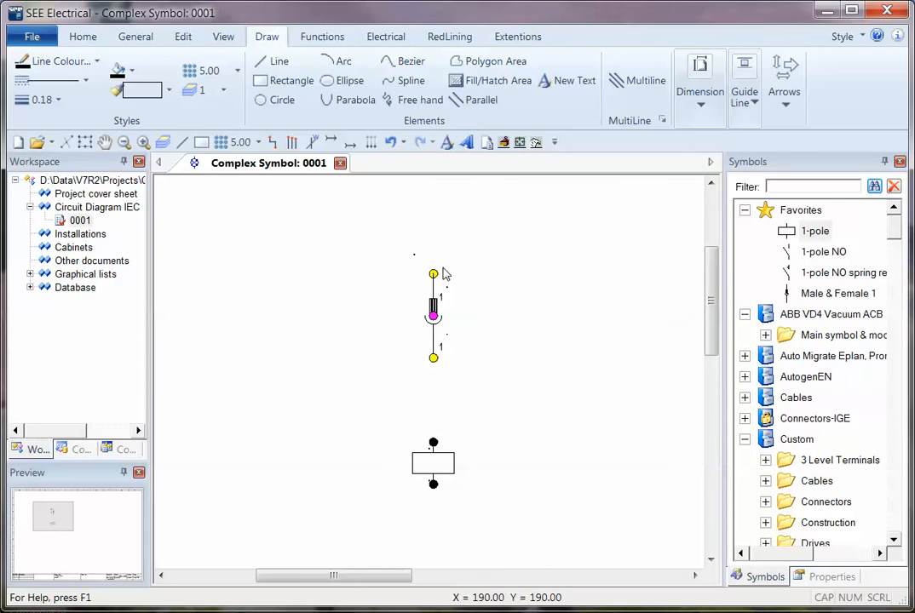
mouse_move(460, 329)
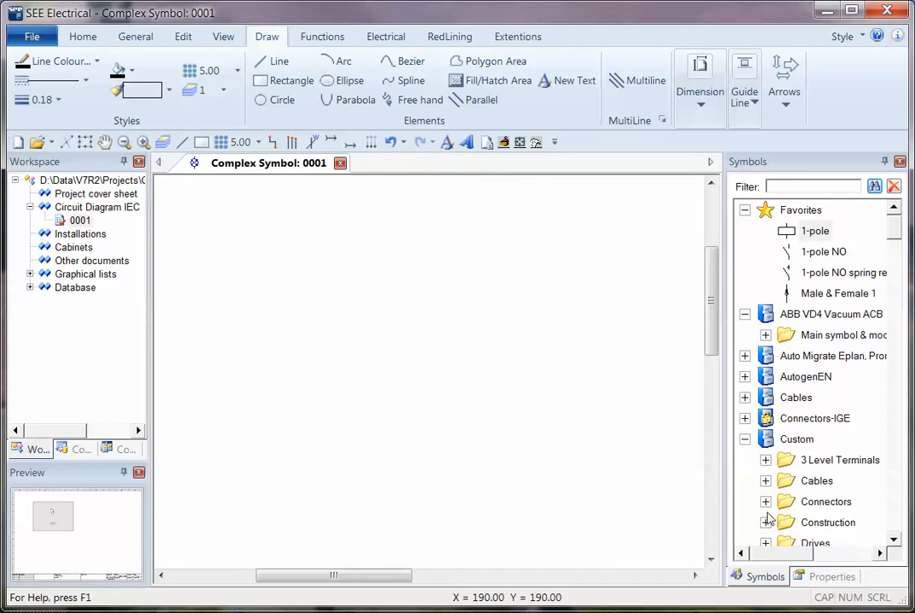
Open the Custom > Construction symbol folder and place a top plugin on the sheet
scroll(down, 3)
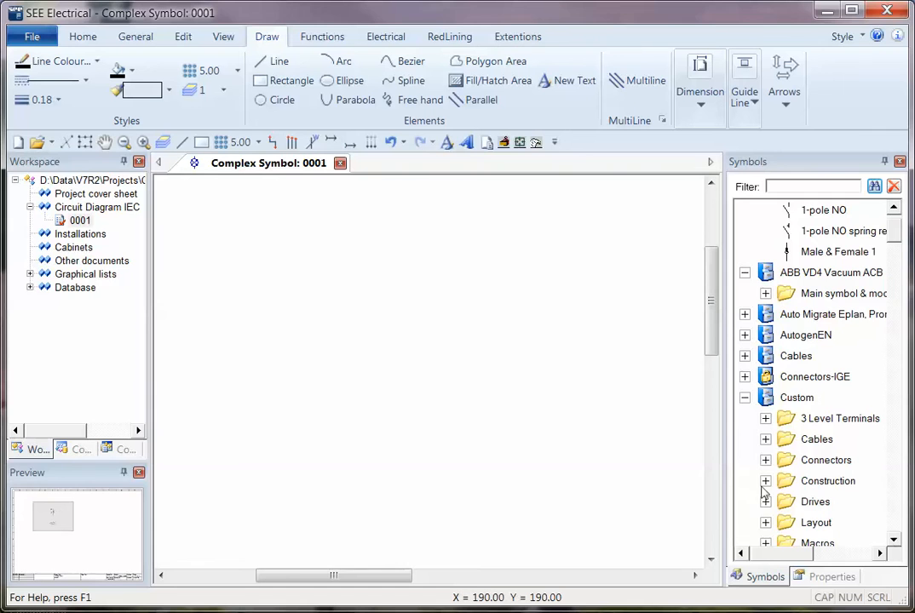
click(765, 481)
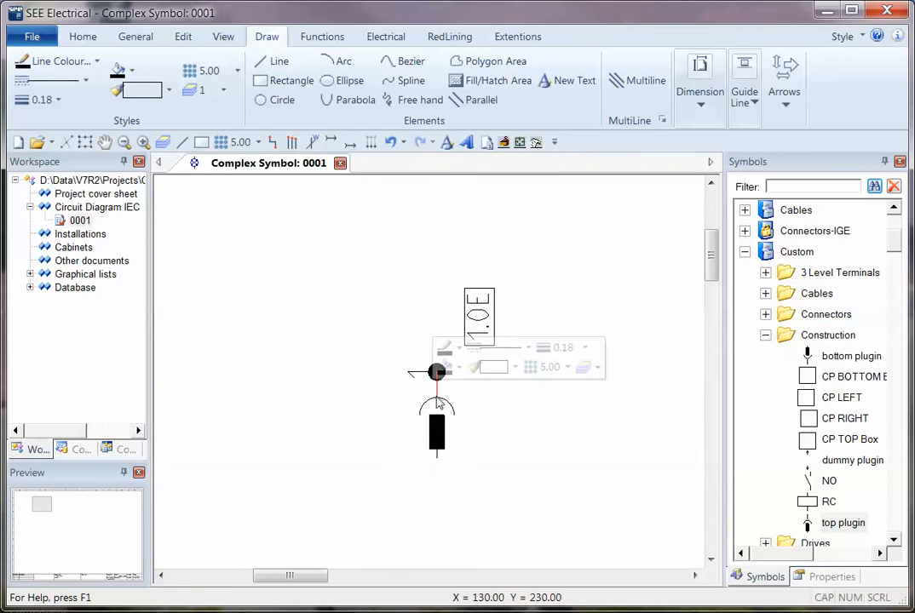
click(478, 317)
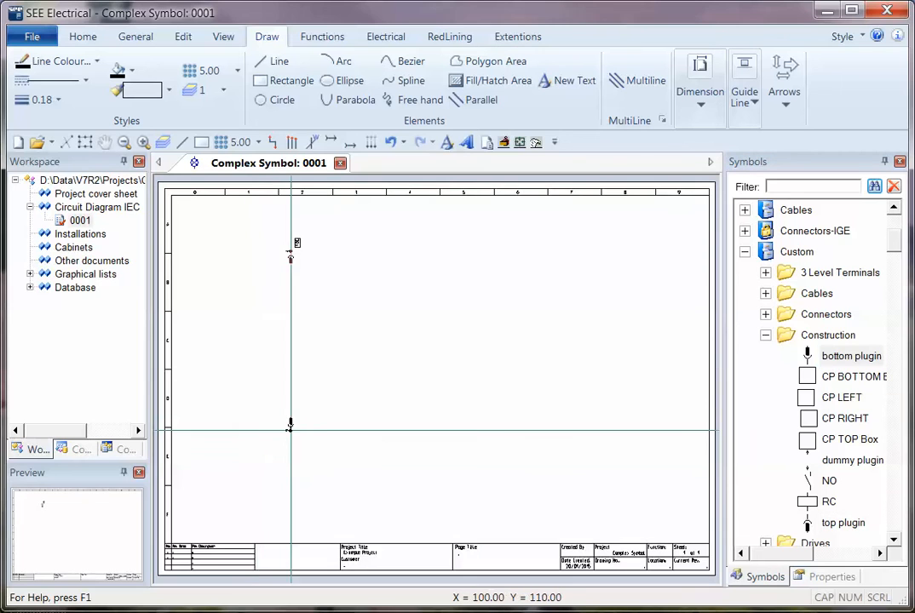
mouse_move(357, 352)
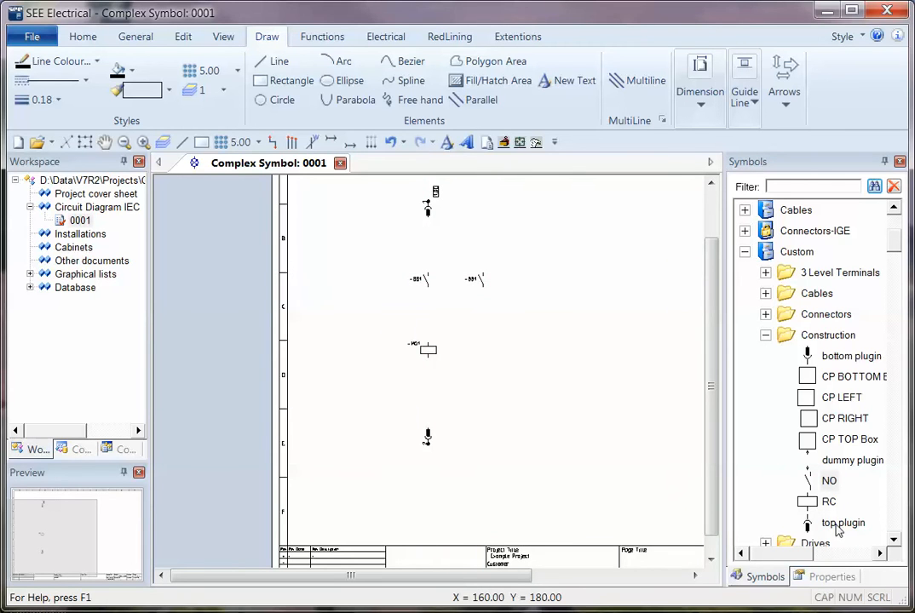
mouse_move(430, 180)
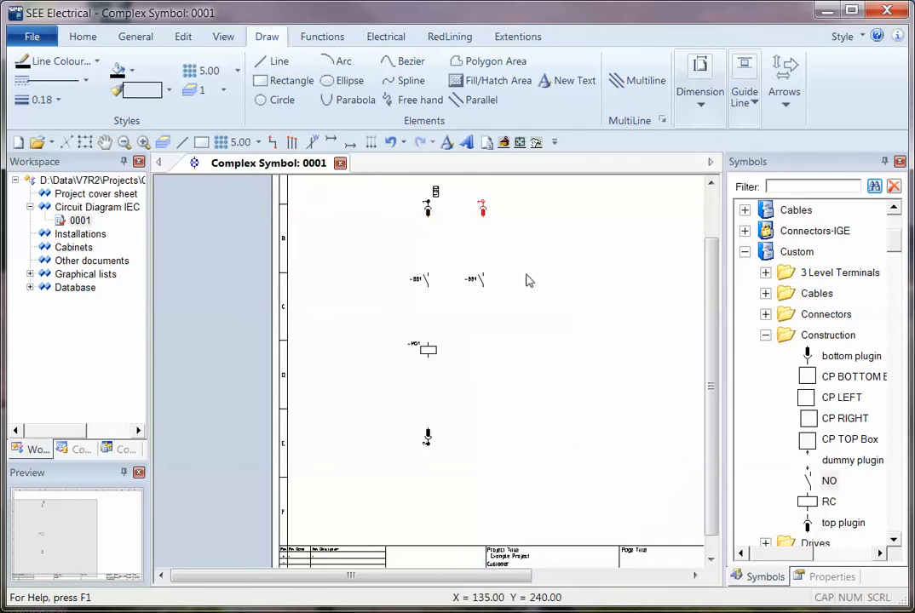
Place a second top plugin to the right on the sheet
click(852, 375)
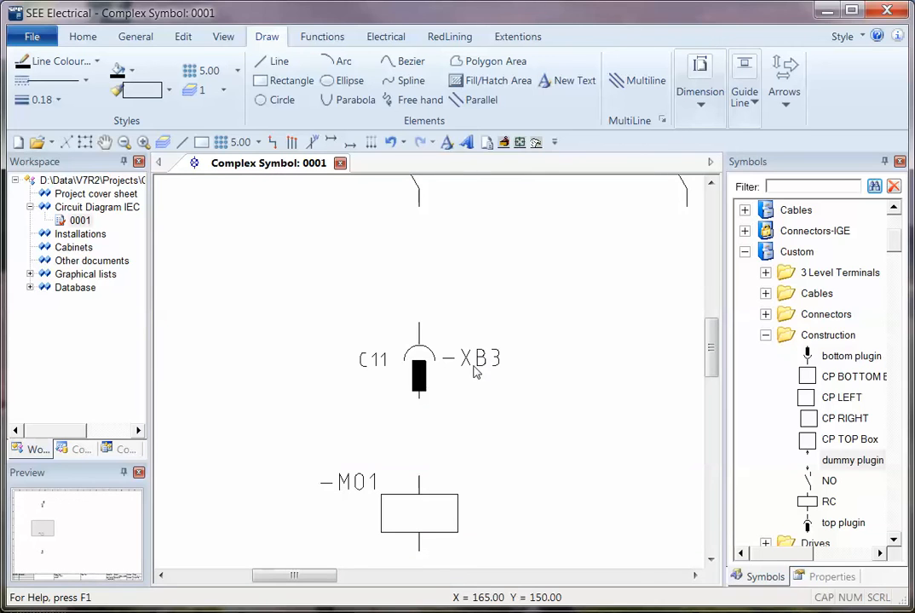
Add the second -XB3 plug below the coil with a wire down the left column
double_click(478, 357)
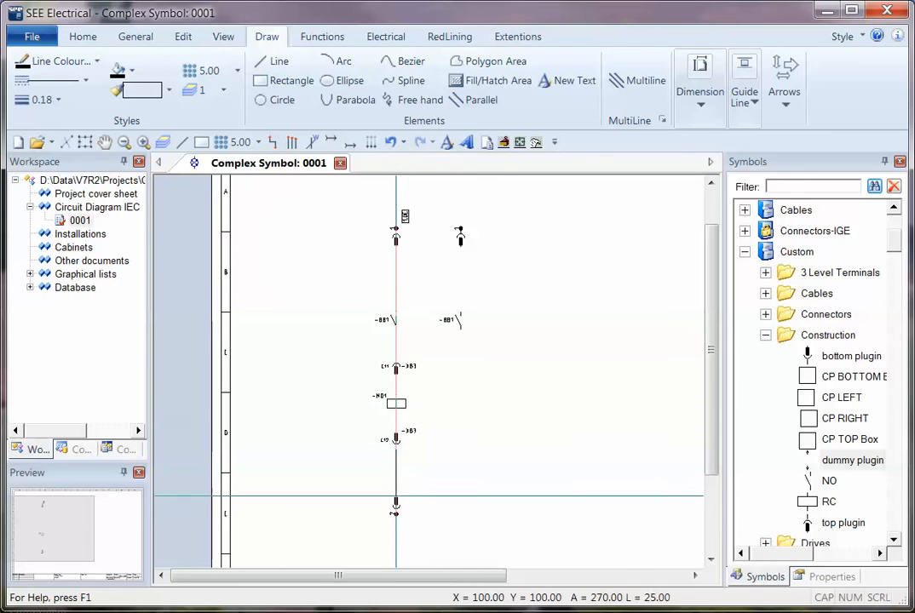
mouse_move(413, 351)
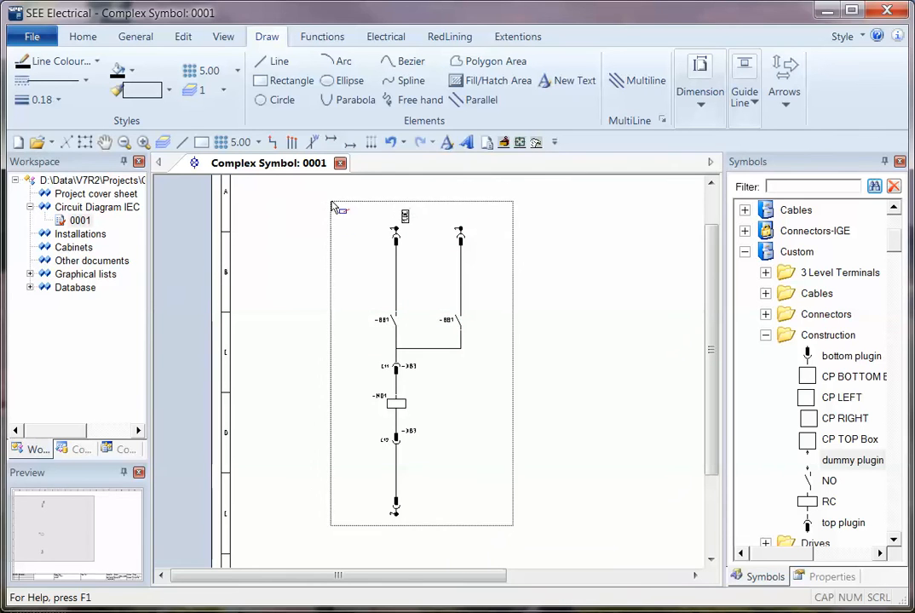
Define the selected circuit as a Multi-switch block component
right_click(417, 366)
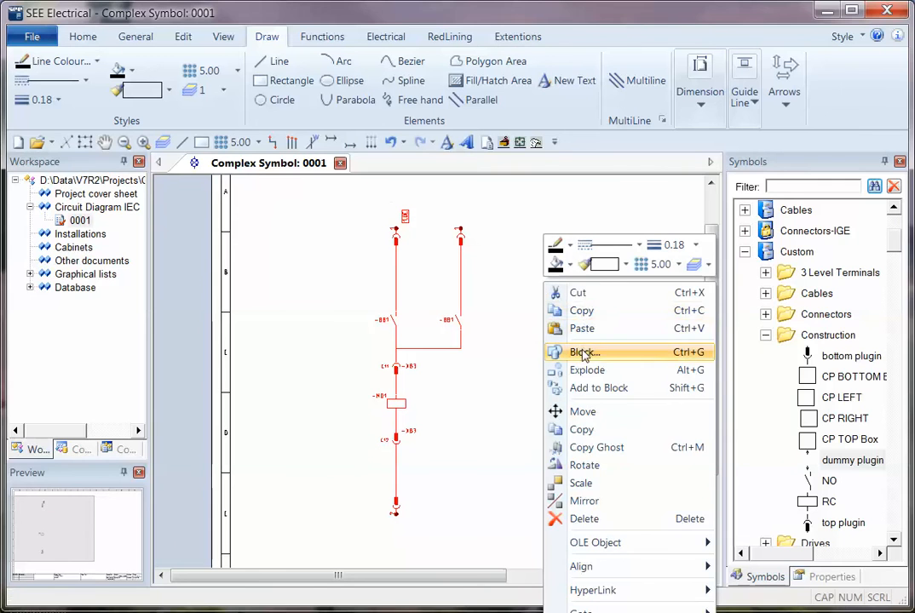
click(583, 352)
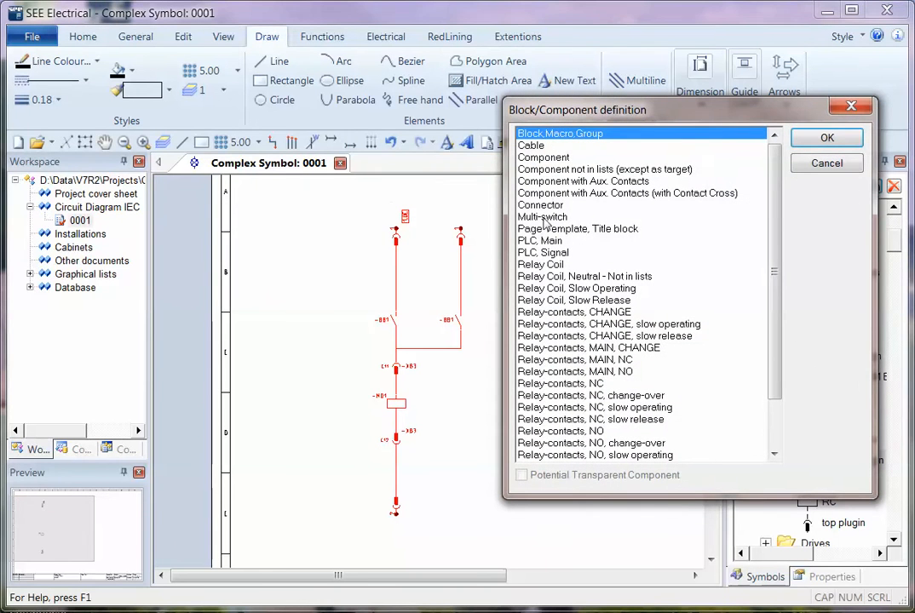
click(542, 217)
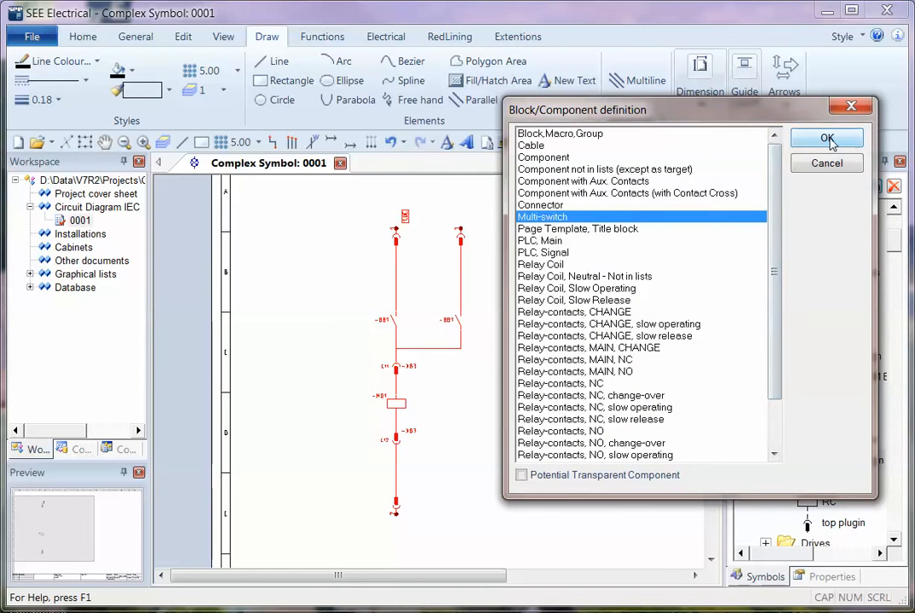
click(825, 138)
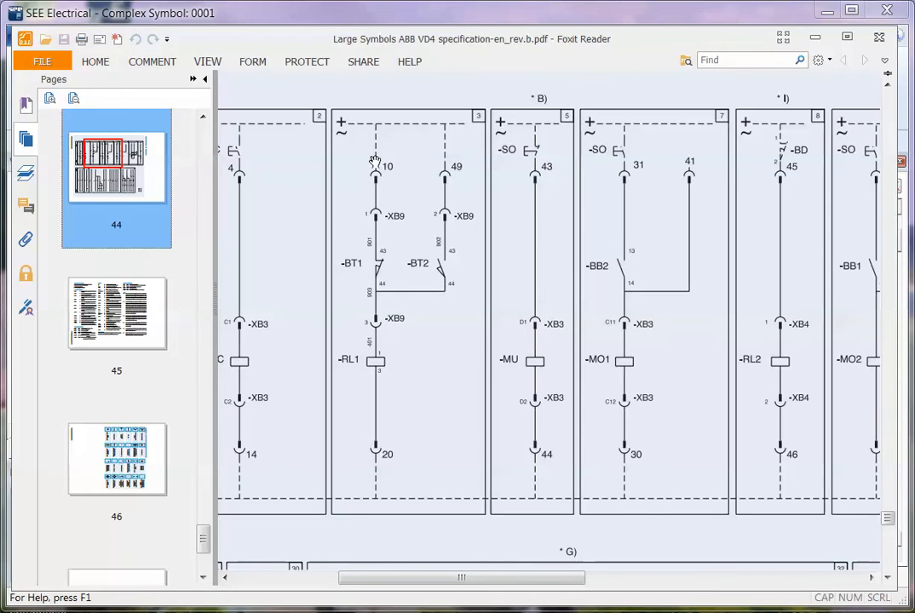
mouse_move(613, 255)
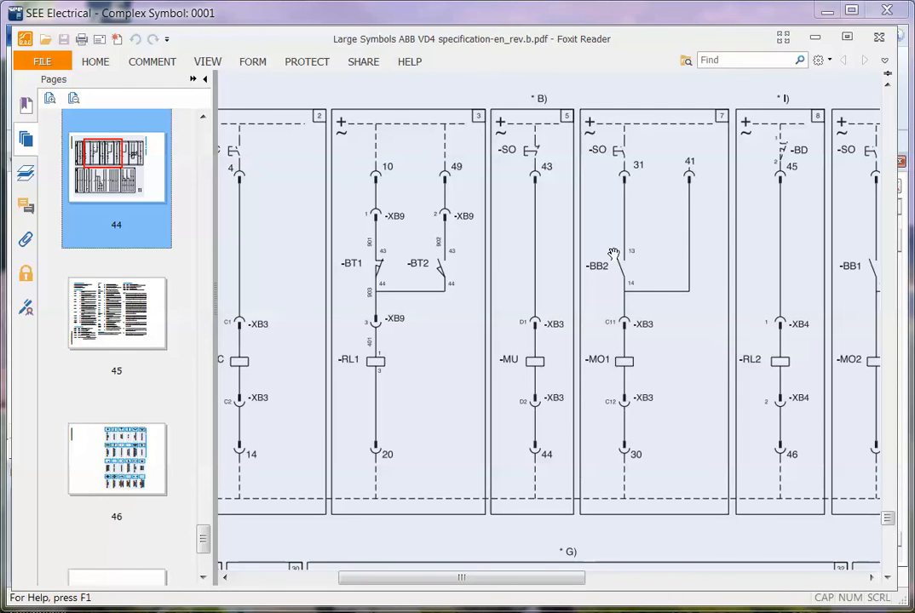
mouse_move(629, 167)
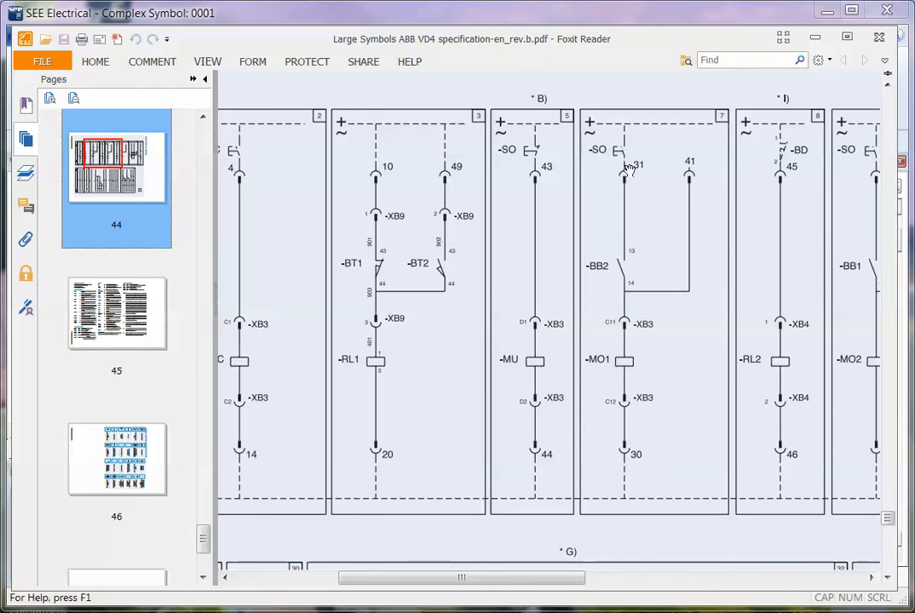
mouse_move(635, 452)
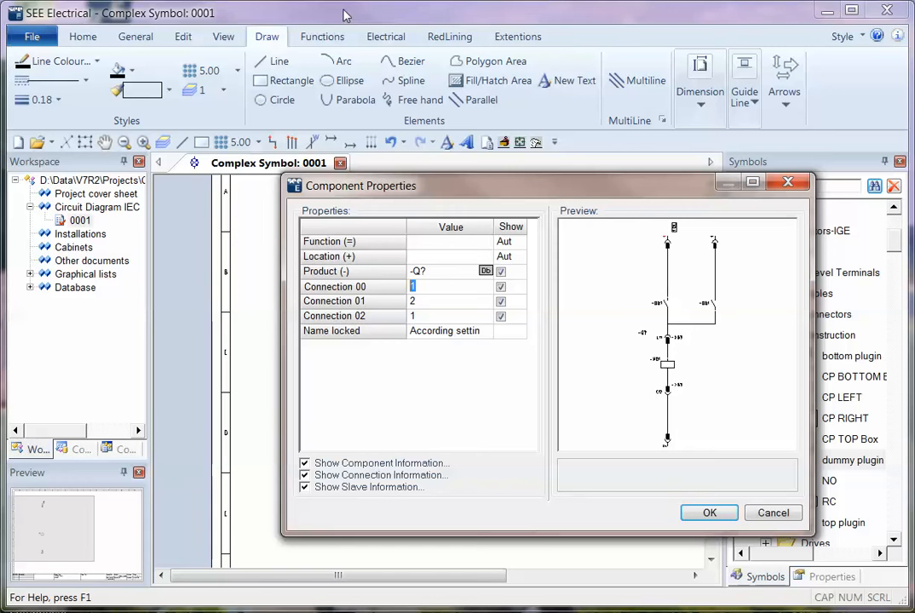
Set Connections 01 and 02 to 30 and 41, then confirm Component Properties
text(30)
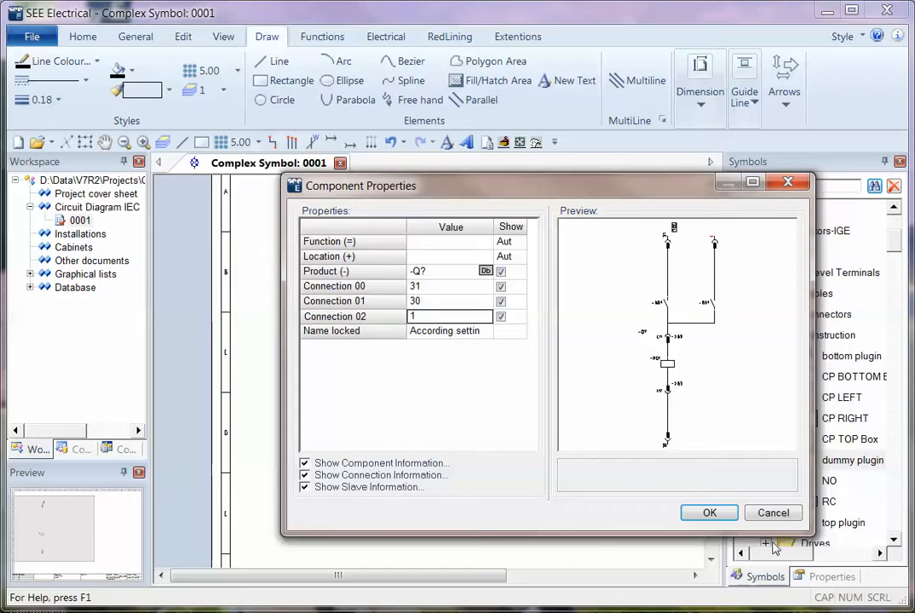
text(41)
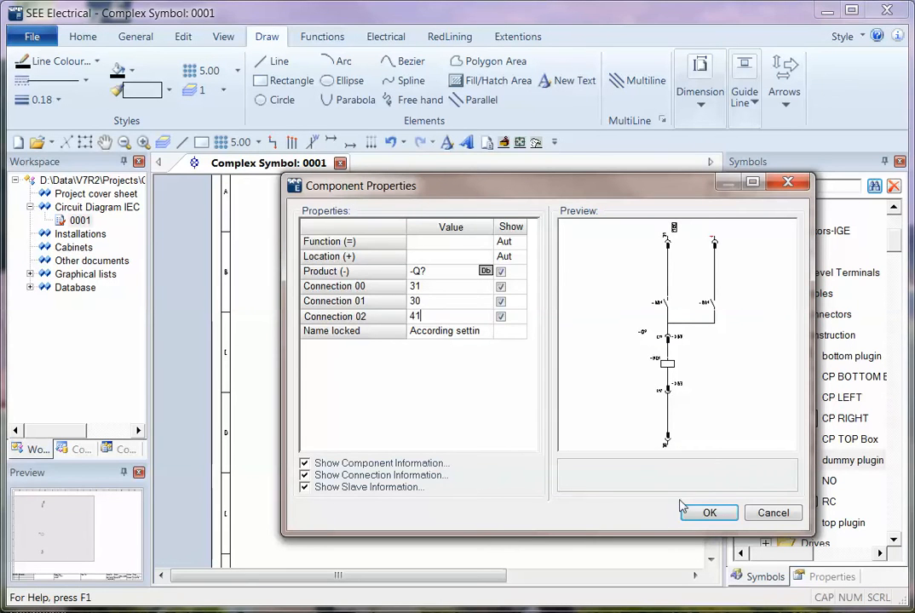
click(708, 512)
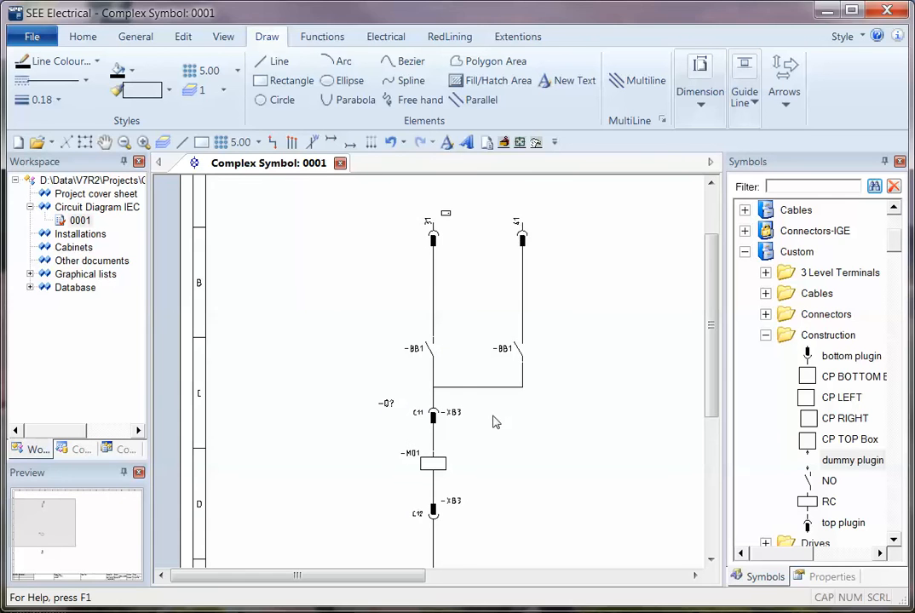
Add a Complex folder under Custom and choose it as the symbol's destination
scroll(down, 3)
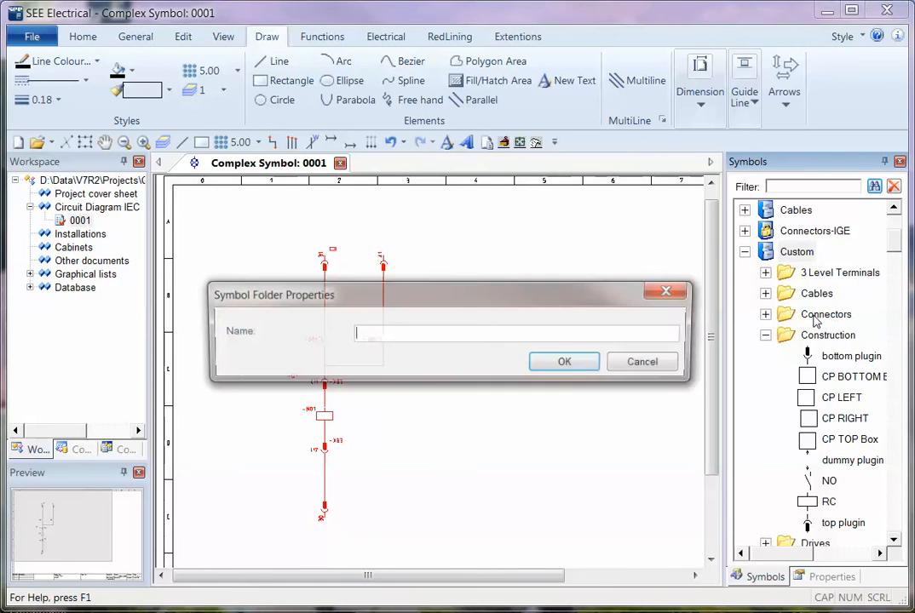
text(Complex)
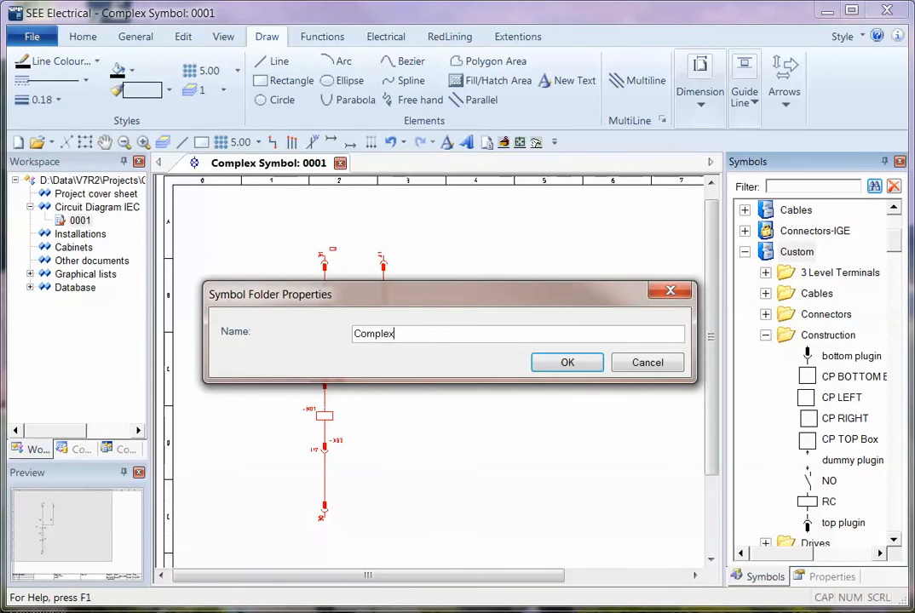
click(567, 362)
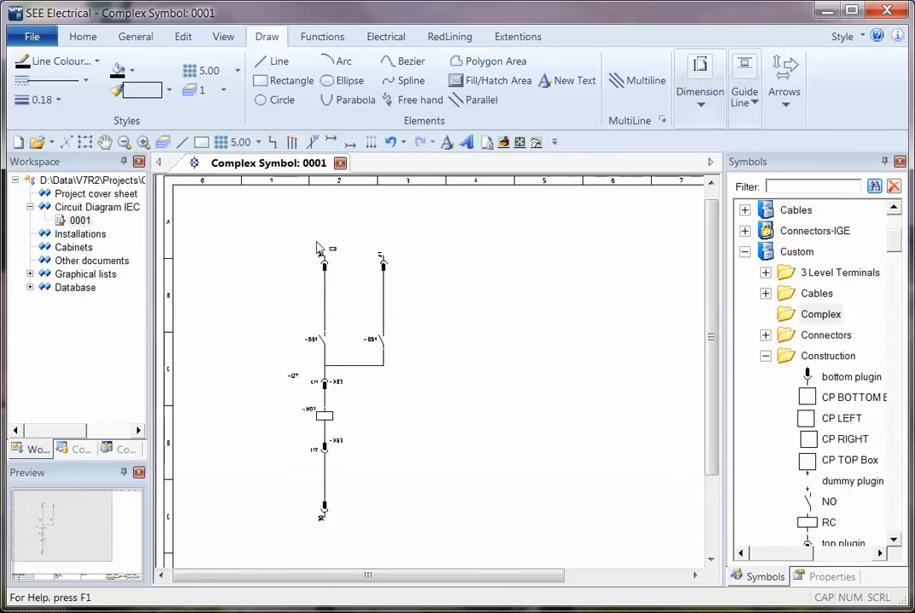
click(821, 314)
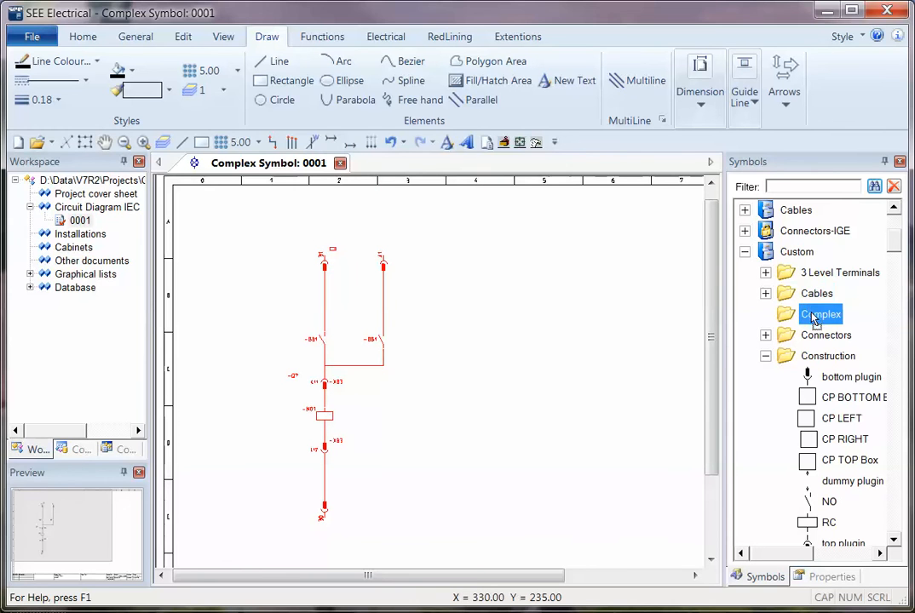
double_click(820, 314)
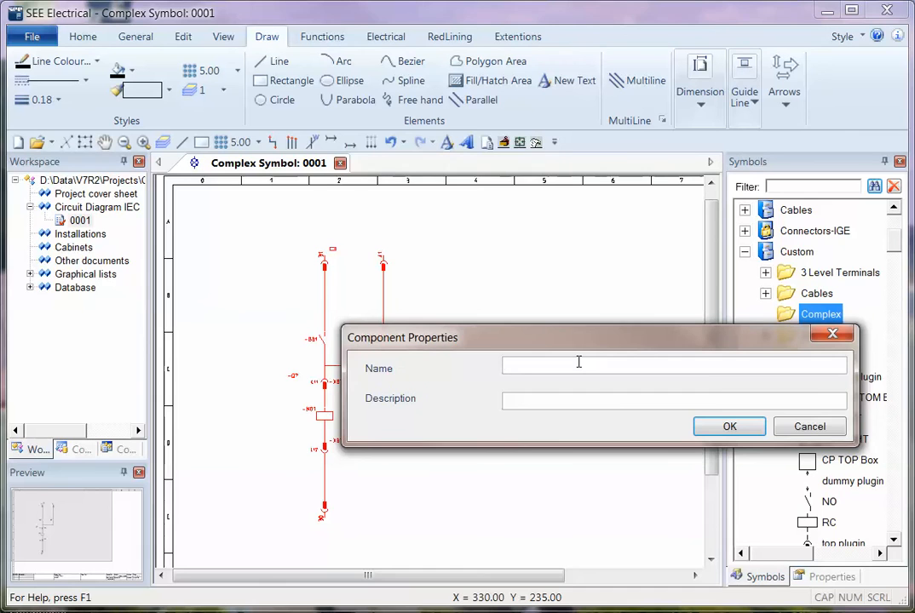
Enter 'XB3 31-4' so far in the symbol's Name field
text(XB3)
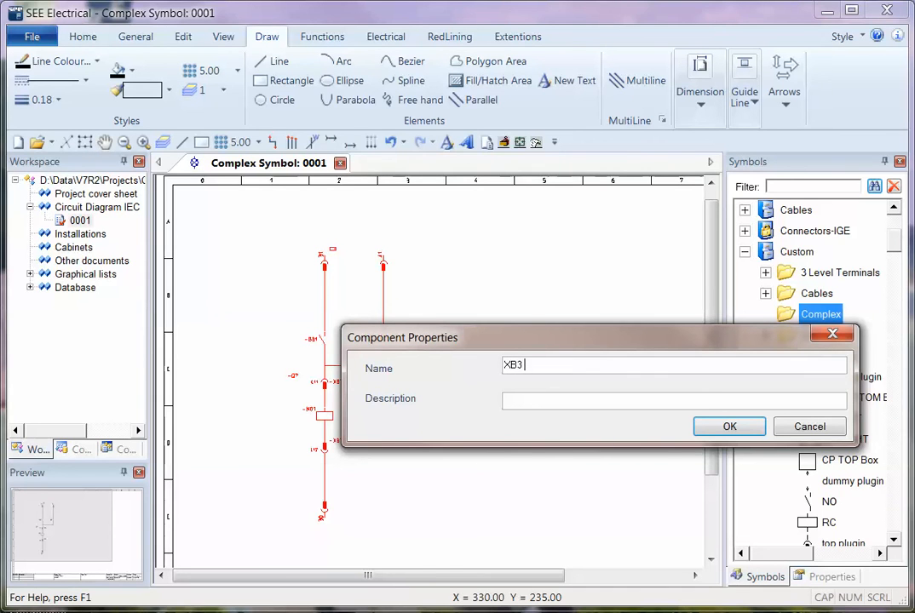
text(31)
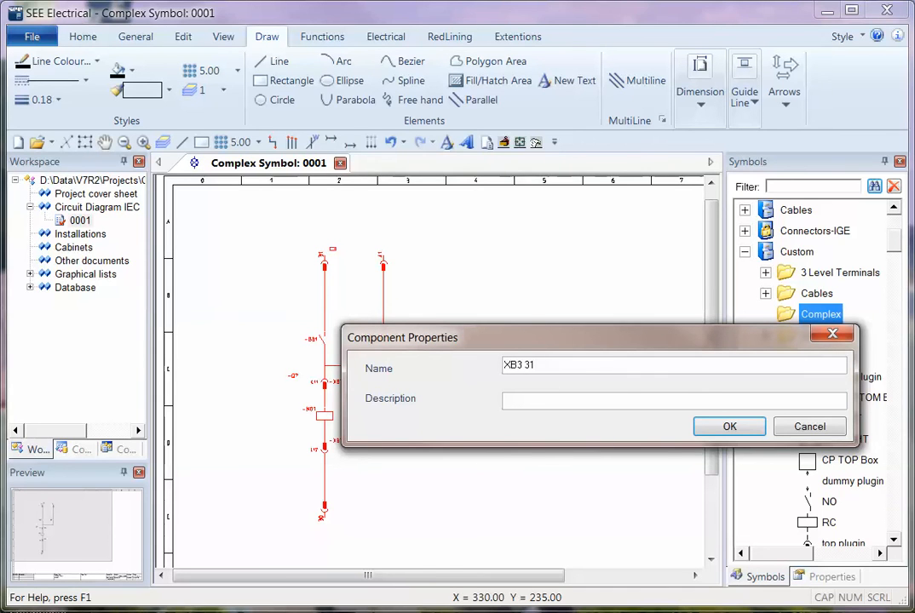
text(-4)
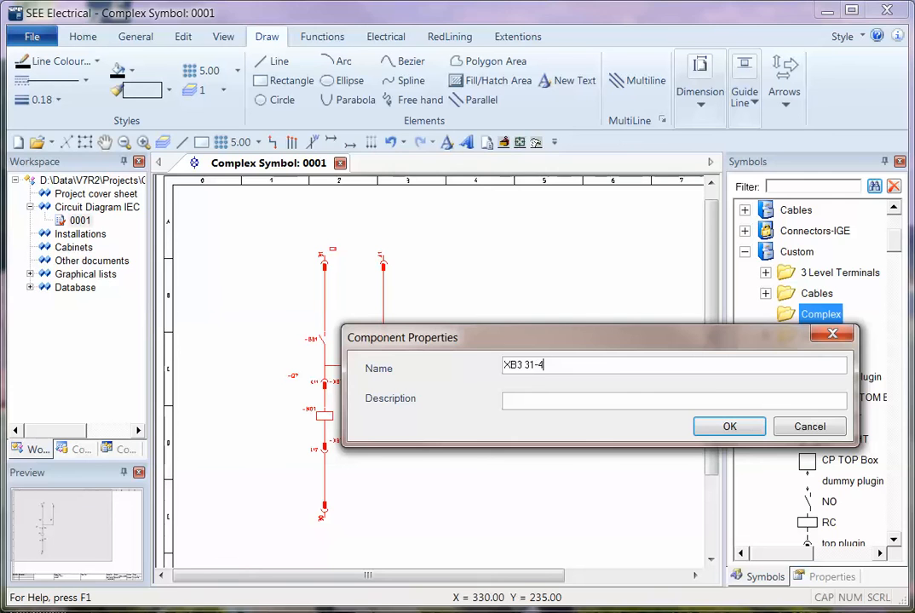
Save XB3 31-41 and give a single-branch copy connection numbers 45 and 46
click(729, 427)
text(46)
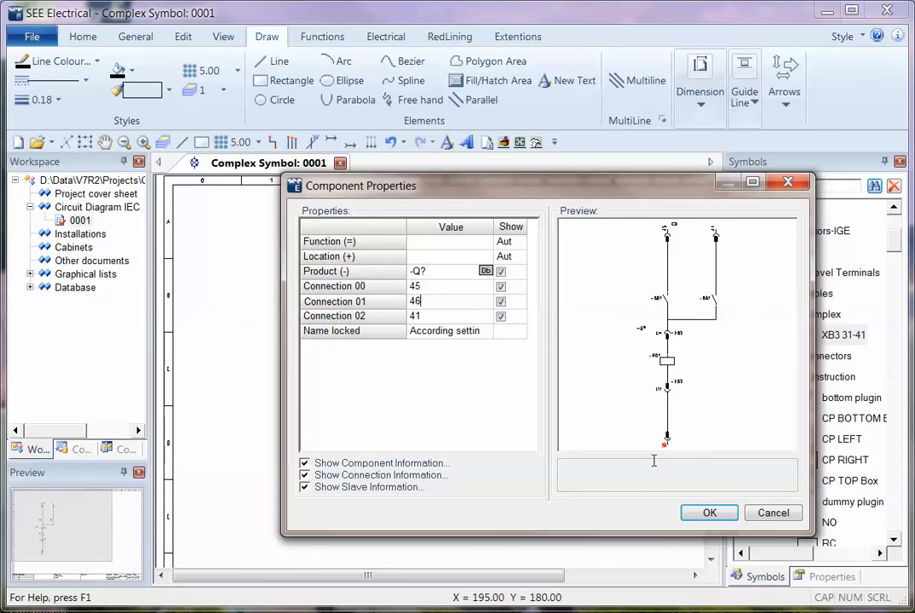
click(709, 513)
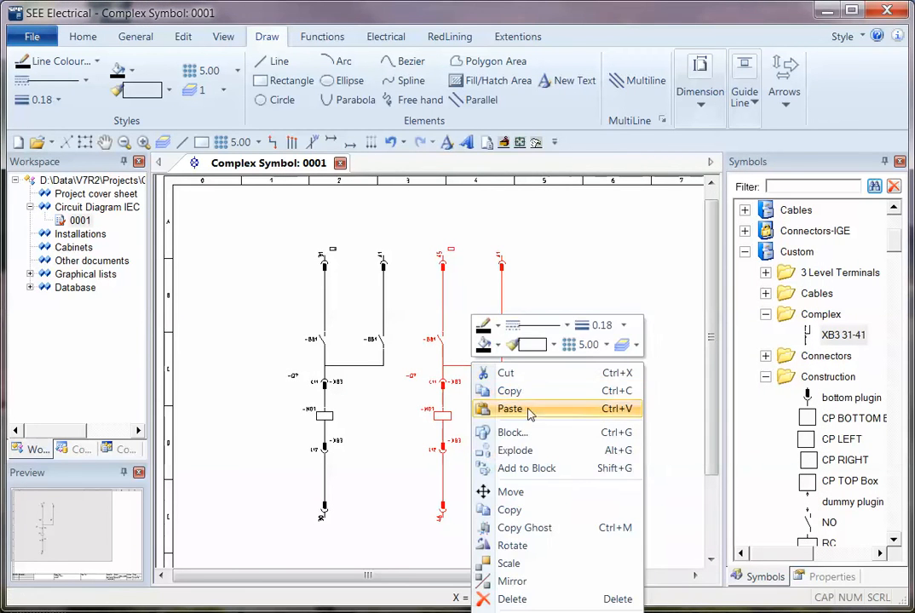
click(510, 409)
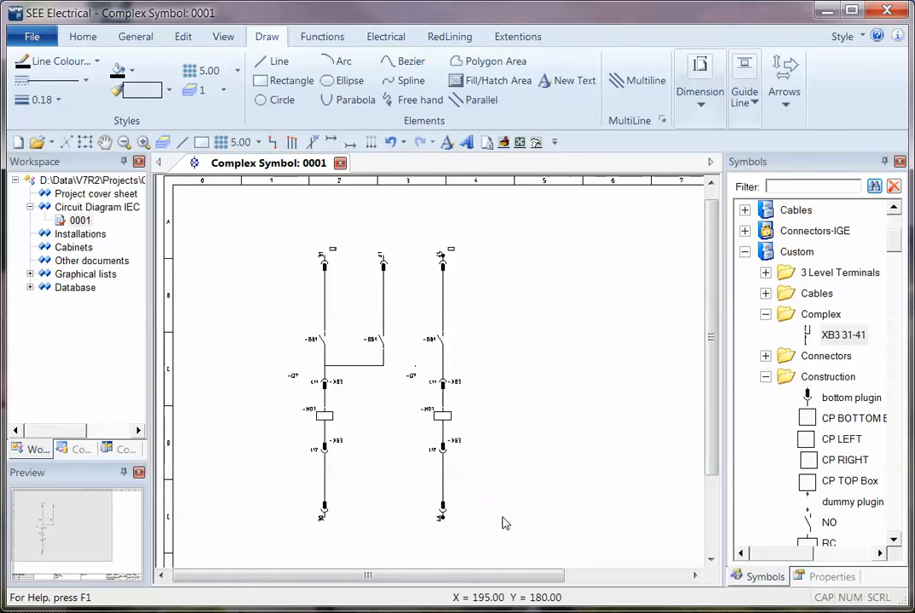
Define the copy as a multi-switch component and save it as XB3 45-46 in Complex
right_click(441, 383)
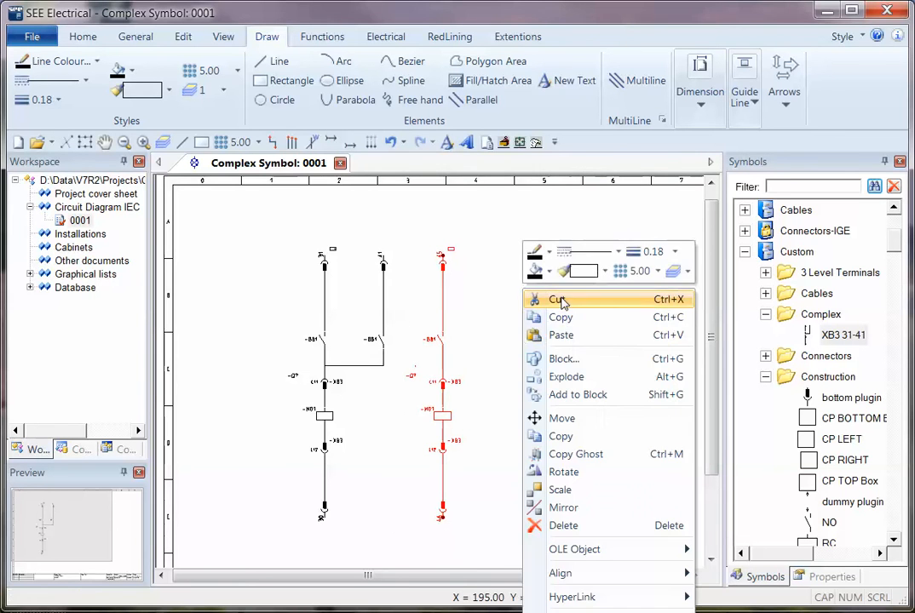
click(564, 359)
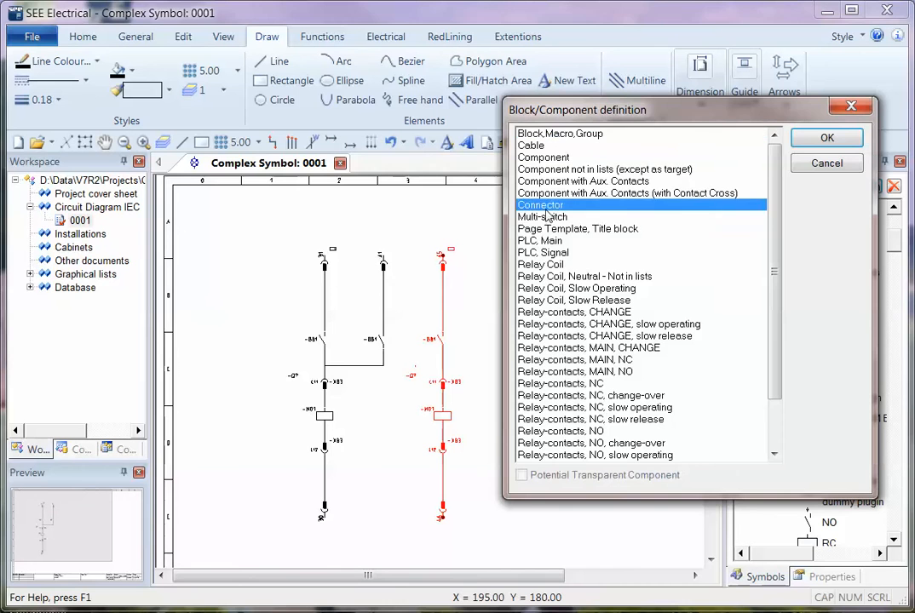
click(825, 137)
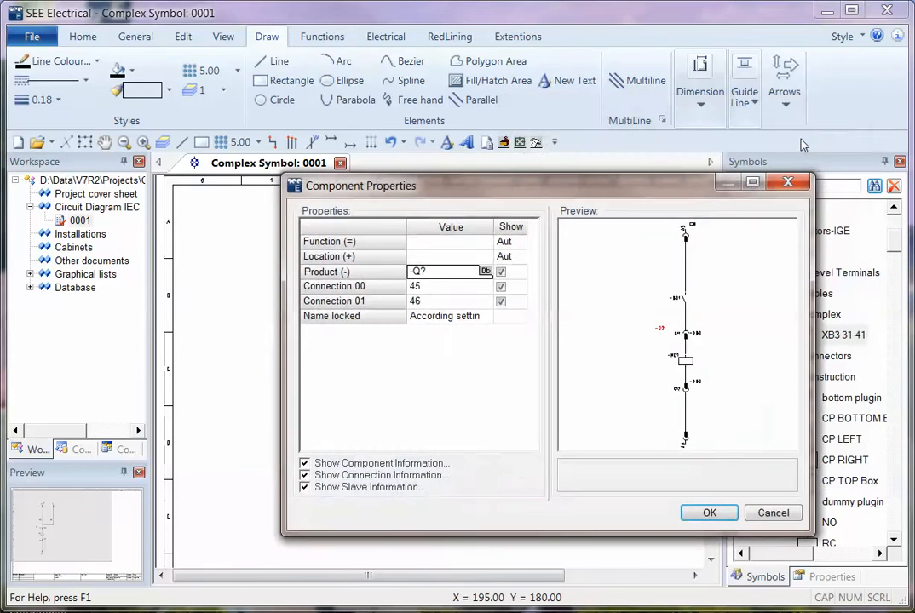
click(709, 512)
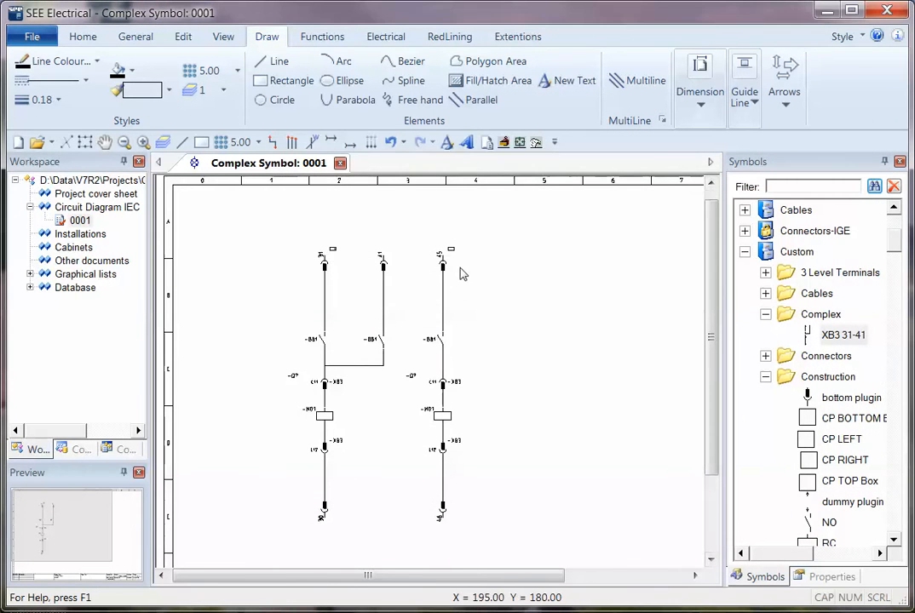
click(844, 335)
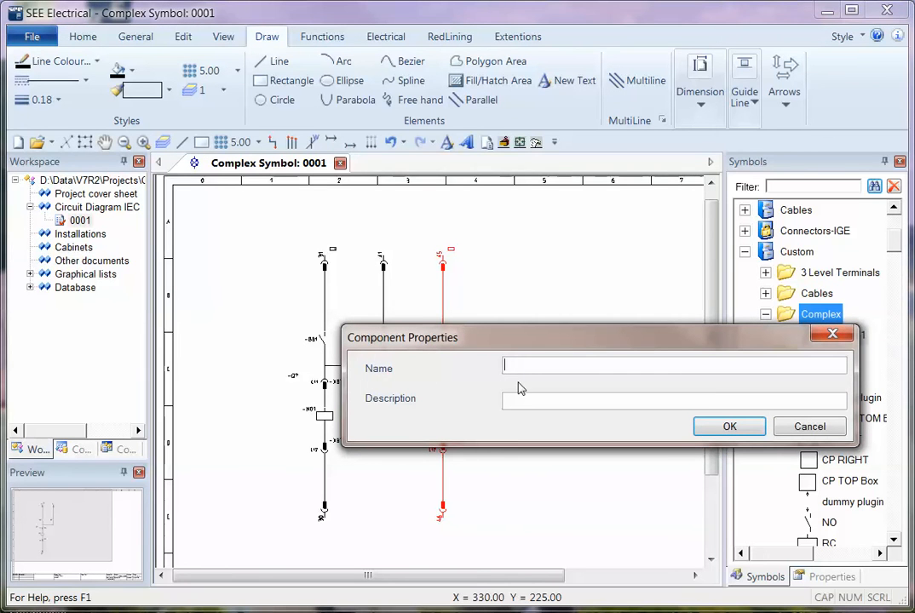
text(XB3)
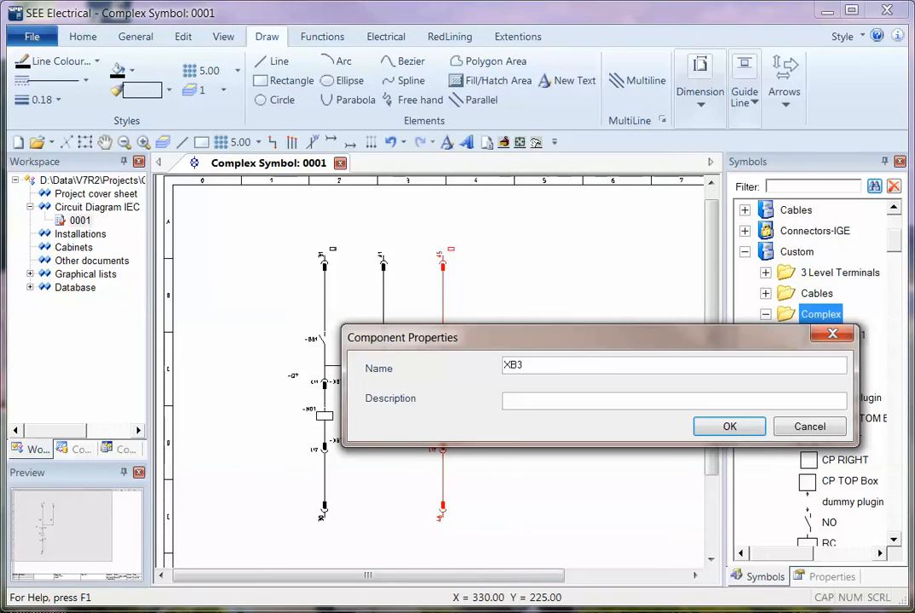
text(45-46)
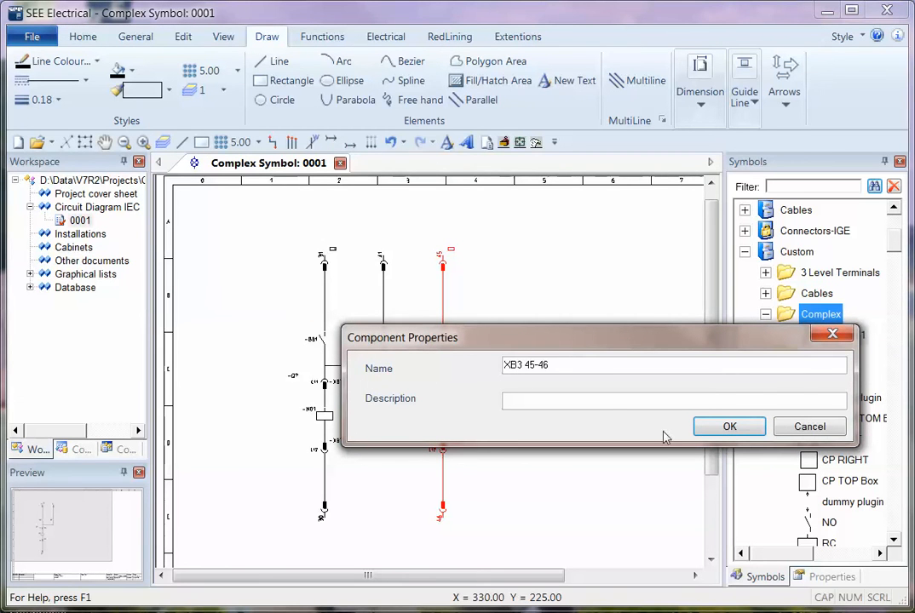
click(728, 426)
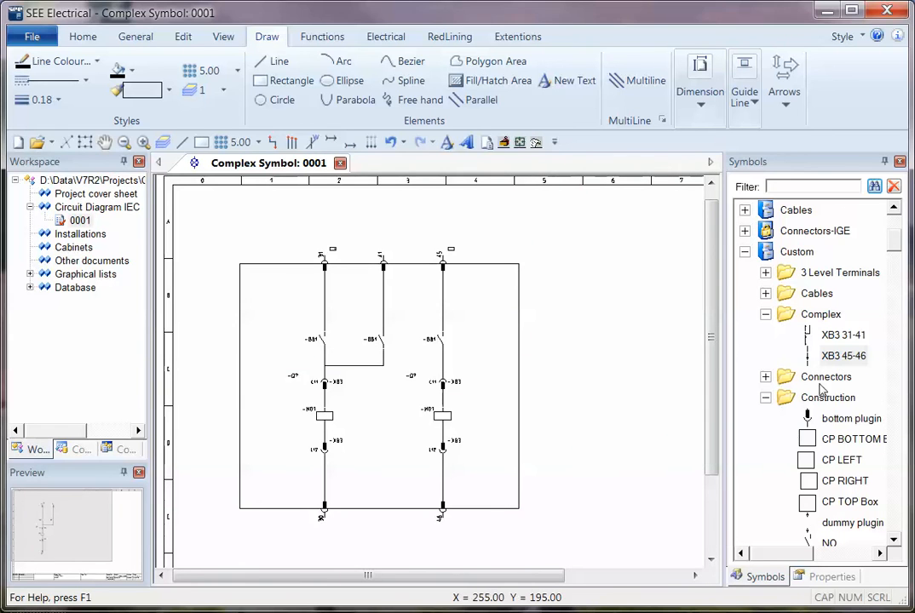
Block the selected symbols into component QB1 with auxiliary contacts and prefix QB
drag(379, 445, 558, 541)
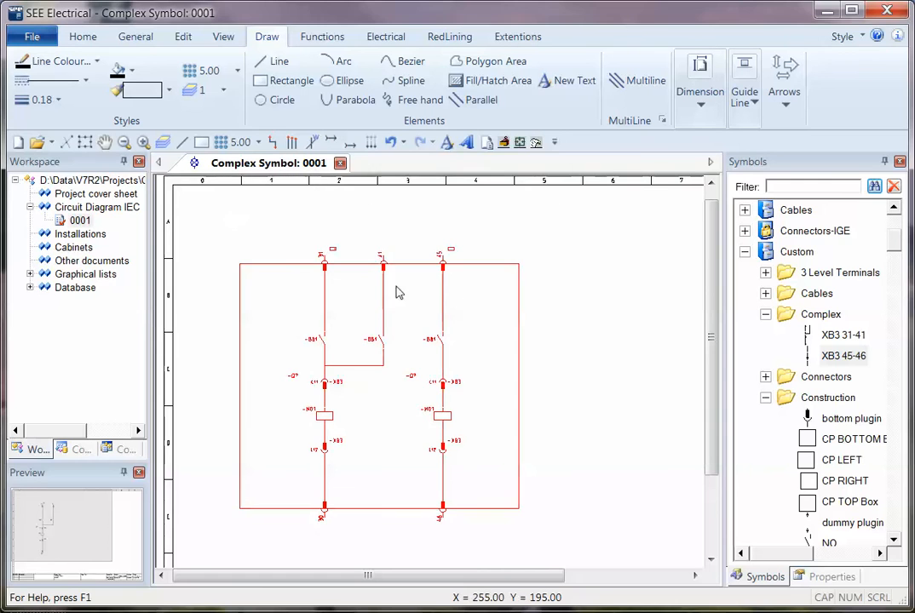
right_click(383, 290)
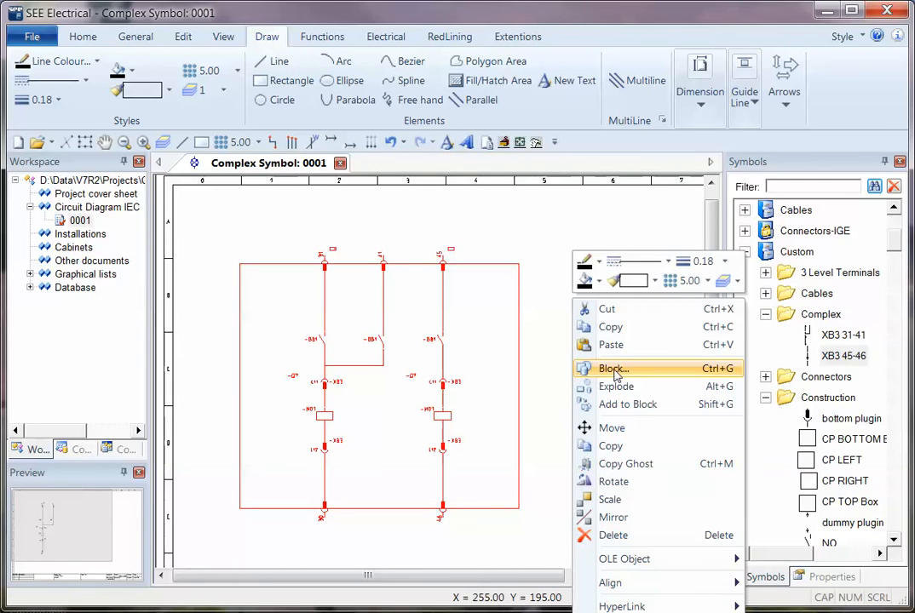
click(614, 368)
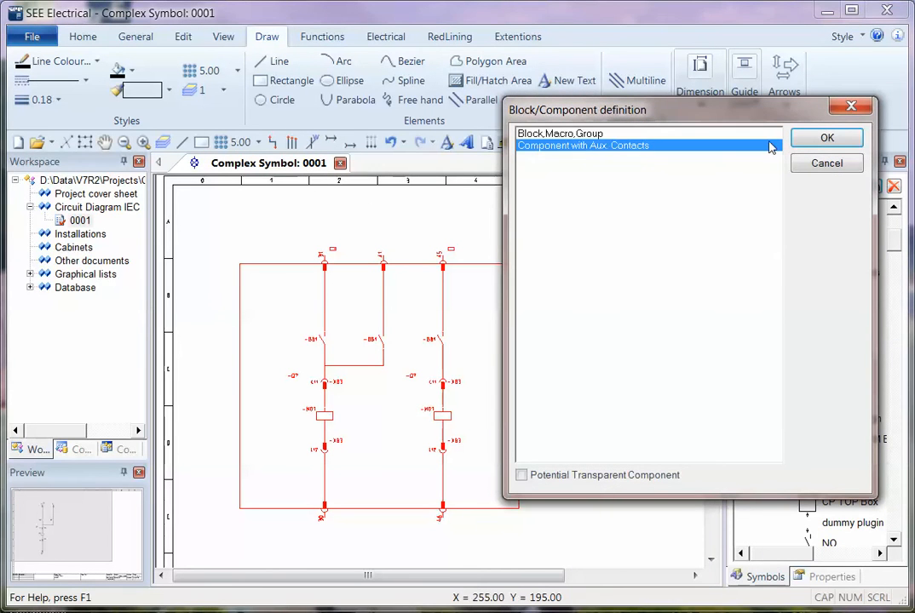
click(825, 137)
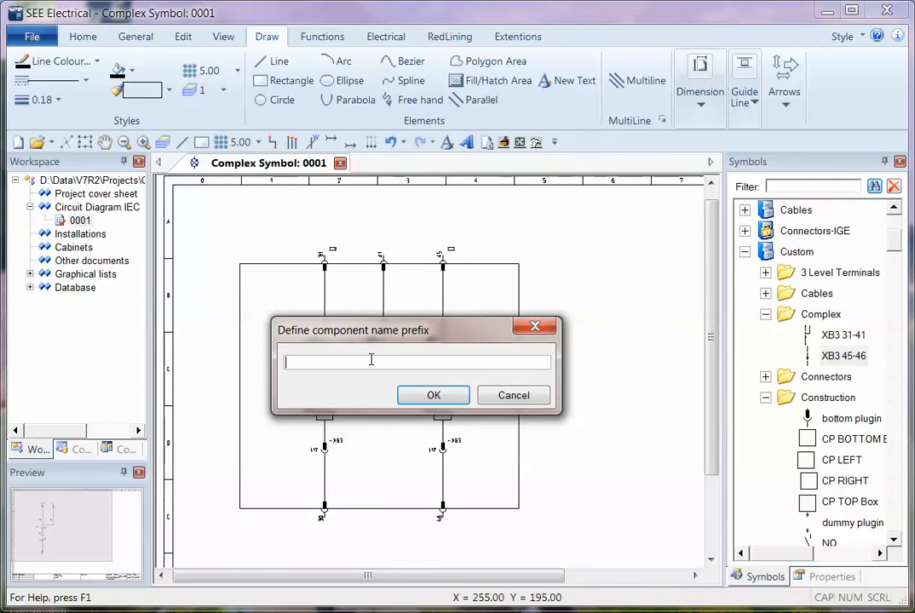
click(432, 394)
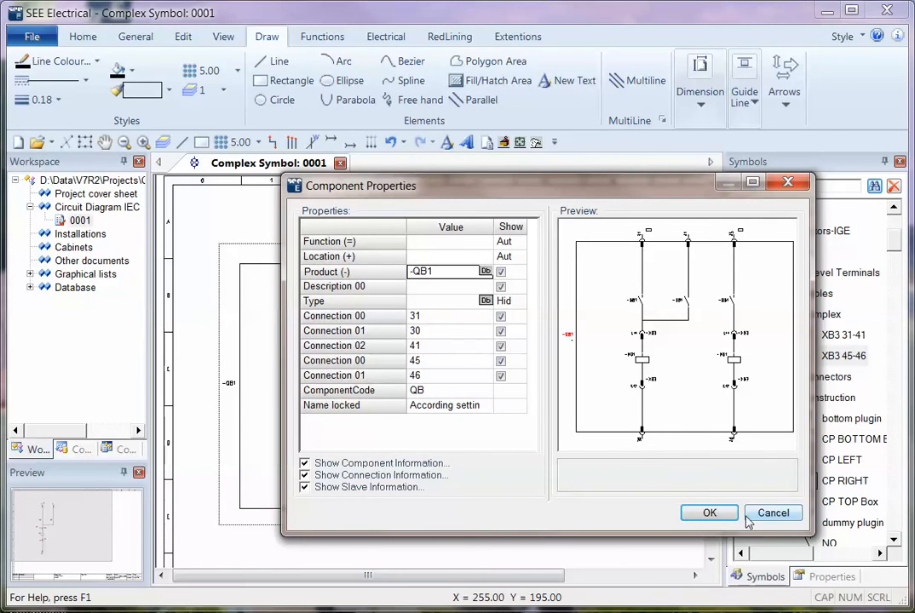
click(708, 513)
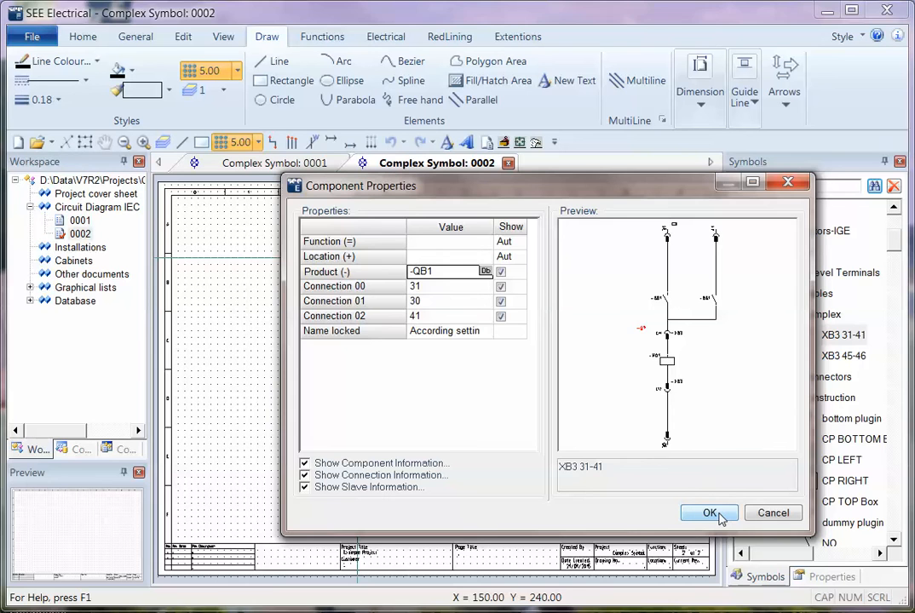
Place XB3 31-41 and 45-46 on page 0002 and follow the cross-reference to 0001
click(708, 513)
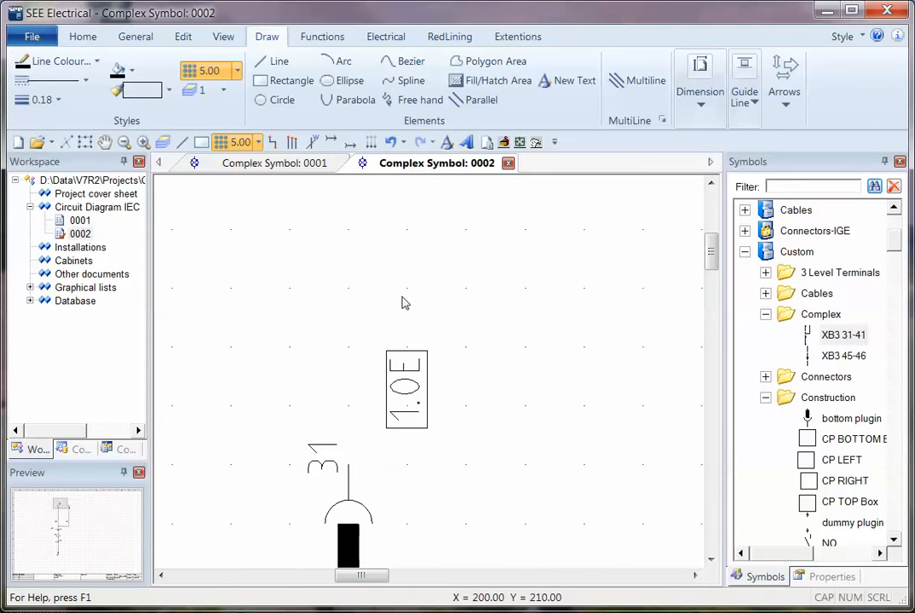
click(268, 162)
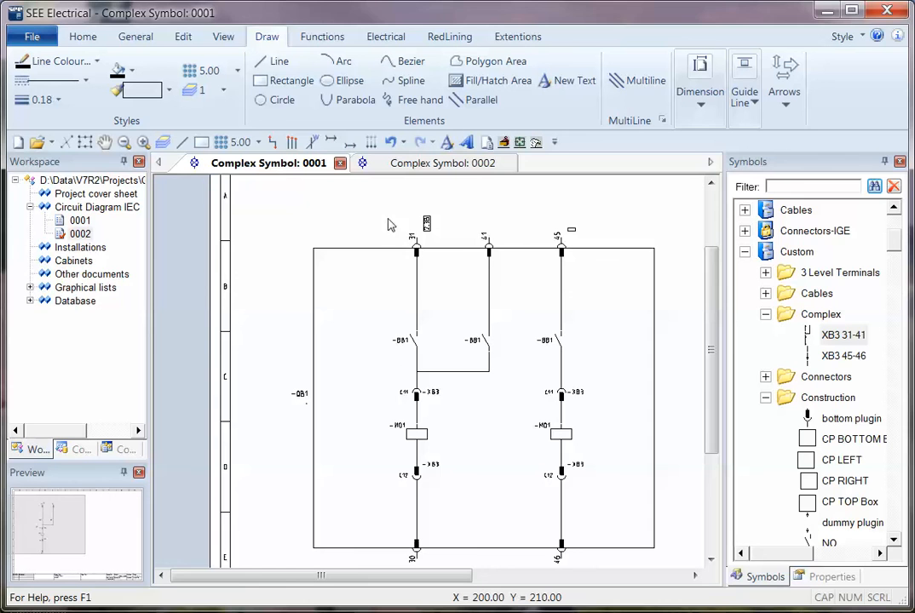
mouse_move(555, 275)
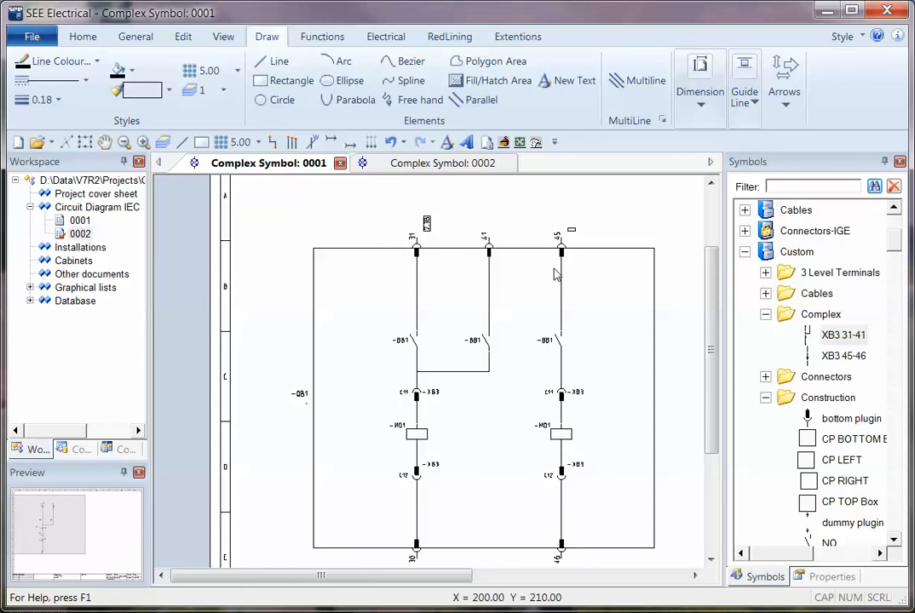
click(437, 163)
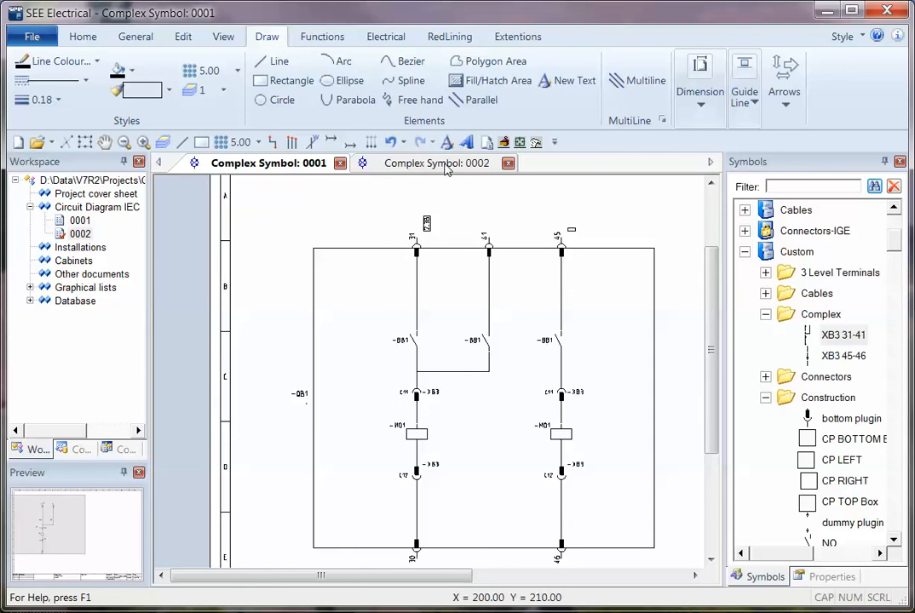
click(436, 163)
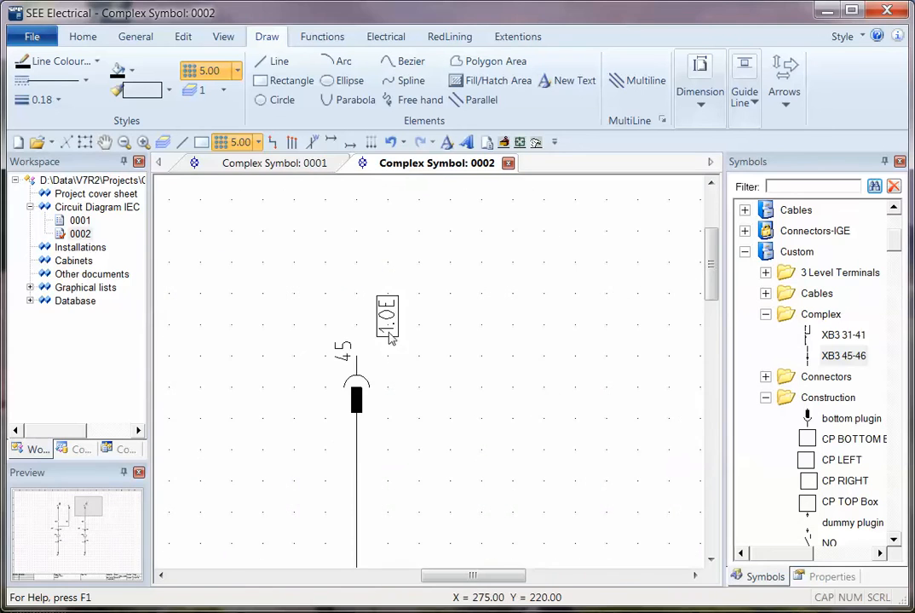
click(274, 163)
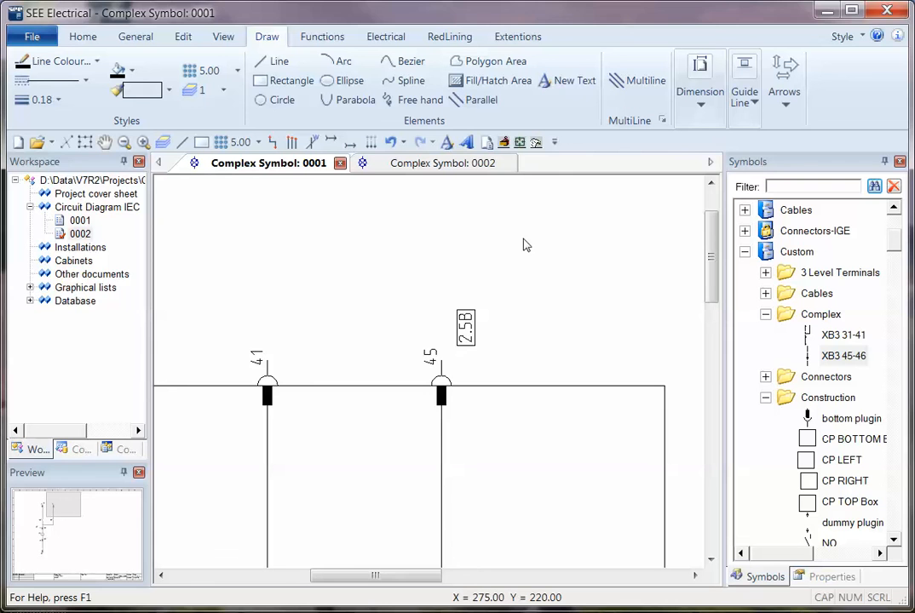
Create page 0003, collapse Custom, and open the ABB VD4 Vacuum ACB main symbols
right_click(96, 207)
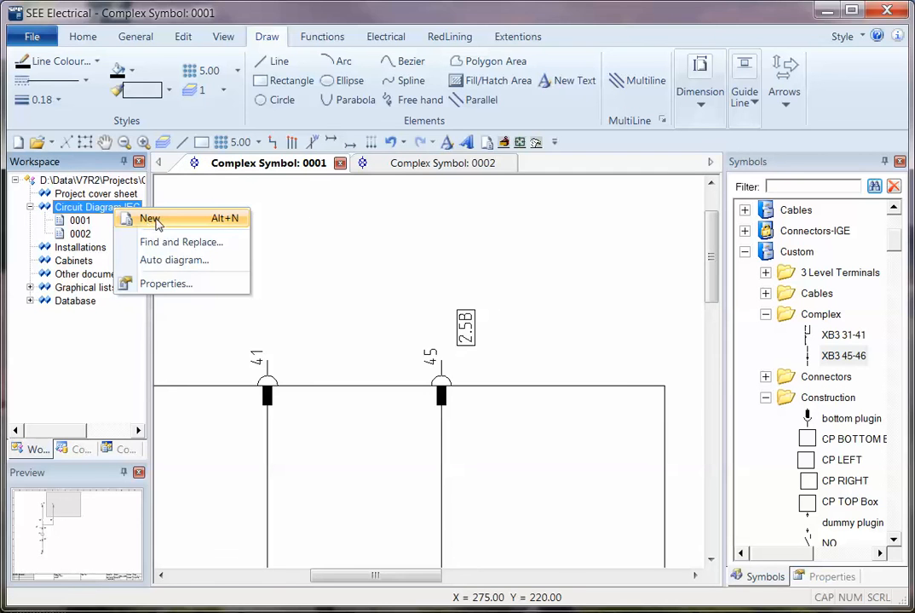
click(148, 219)
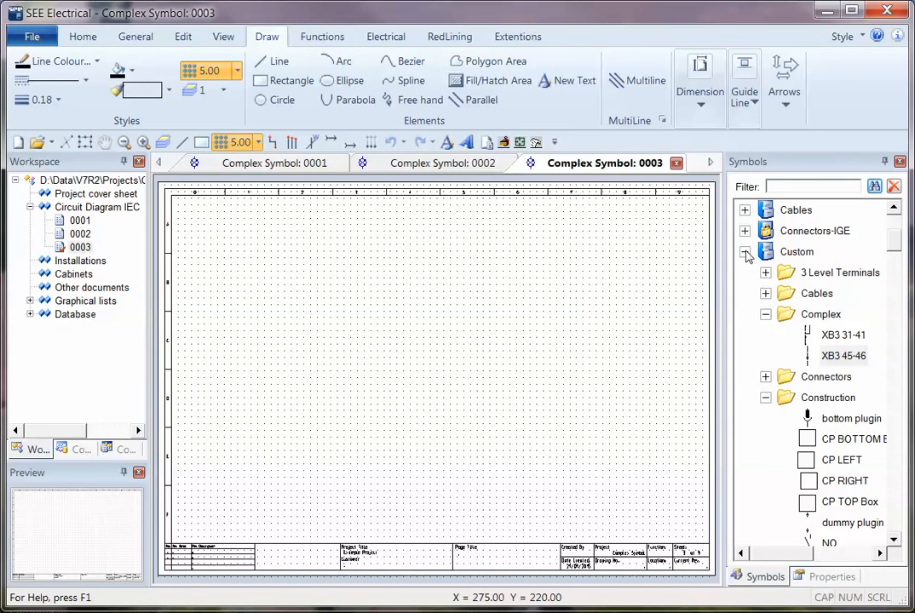
click(745, 252)
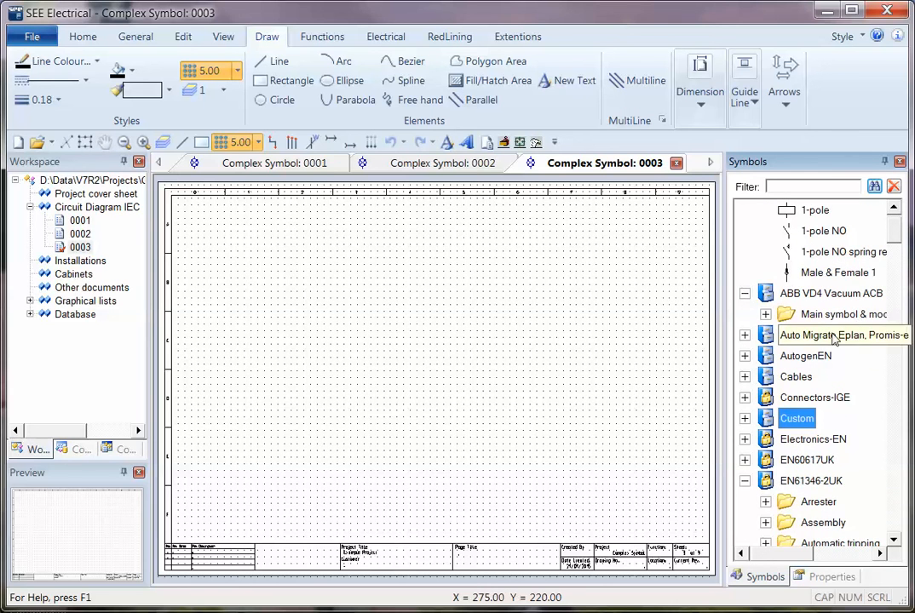
click(765, 313)
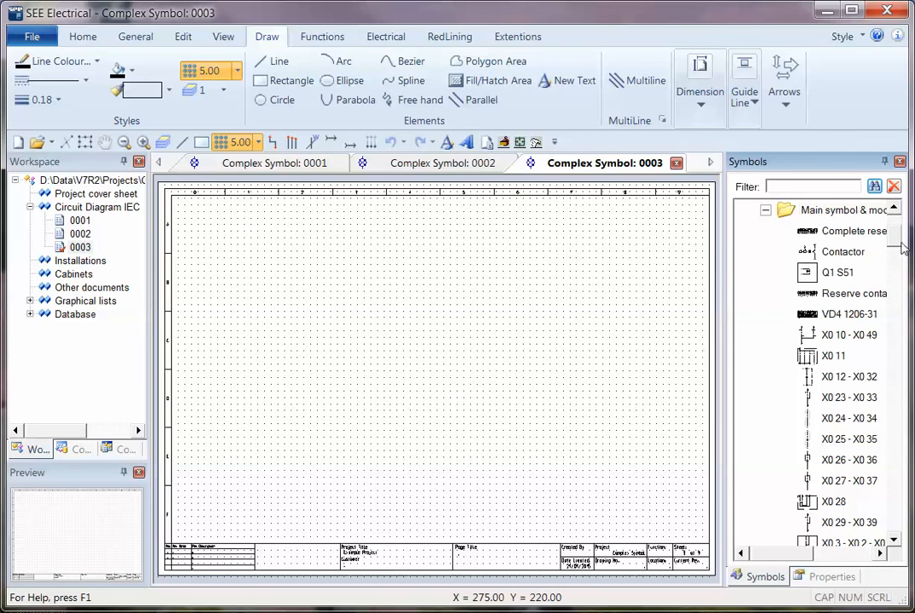
scroll(up, 3)
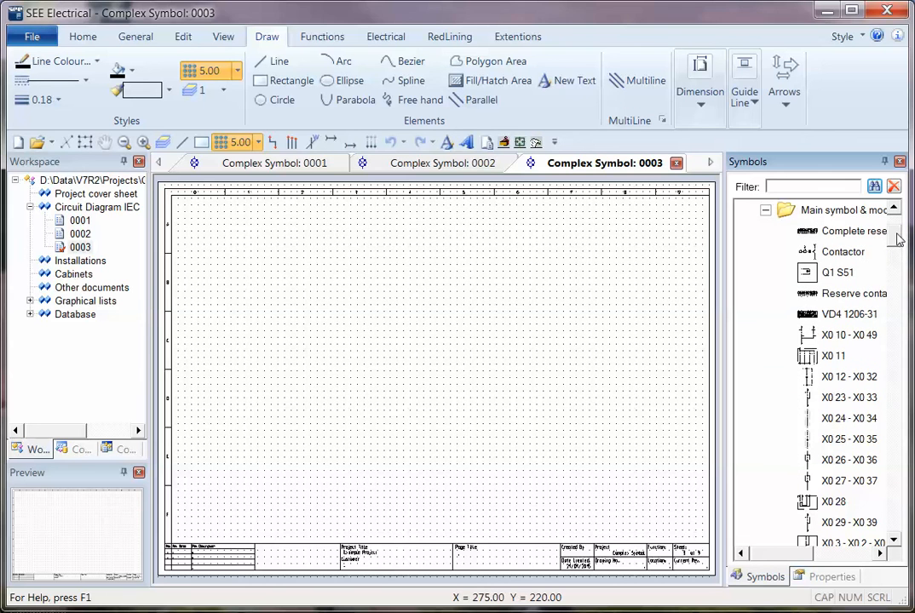
mouse_move(849, 320)
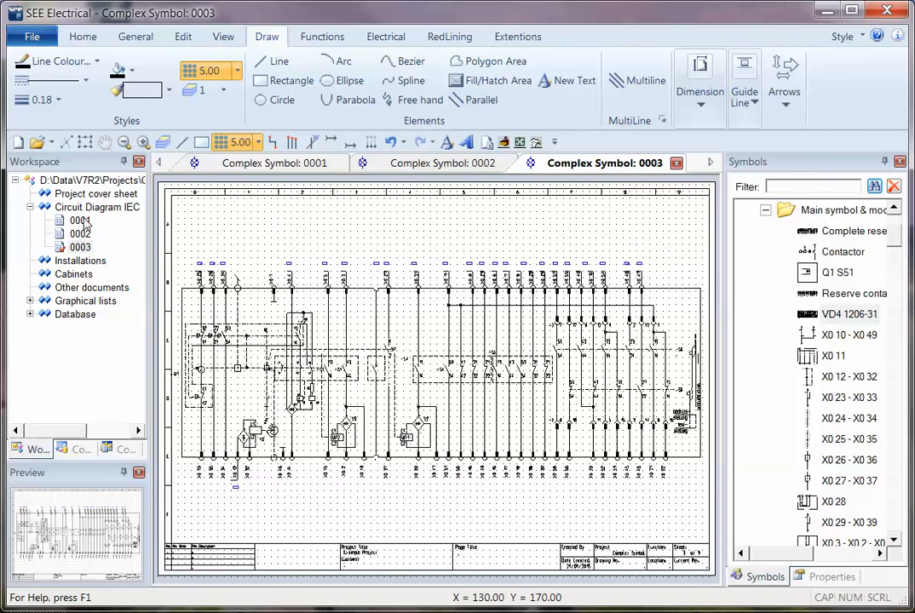
Create page 0004 with Q1 contact X0 24 - X0 34 and jump to page 0003
right_click(97, 207)
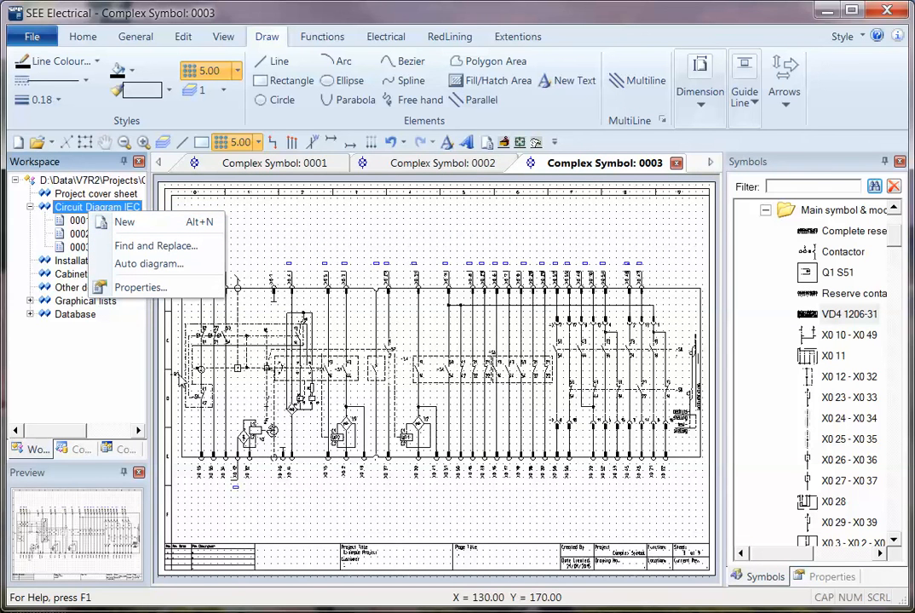
click(139, 288)
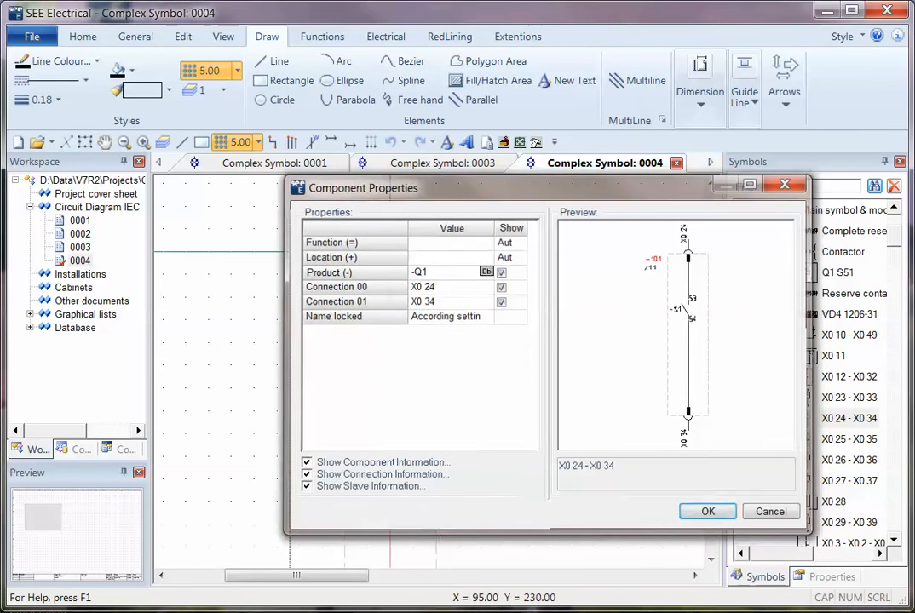
click(707, 511)
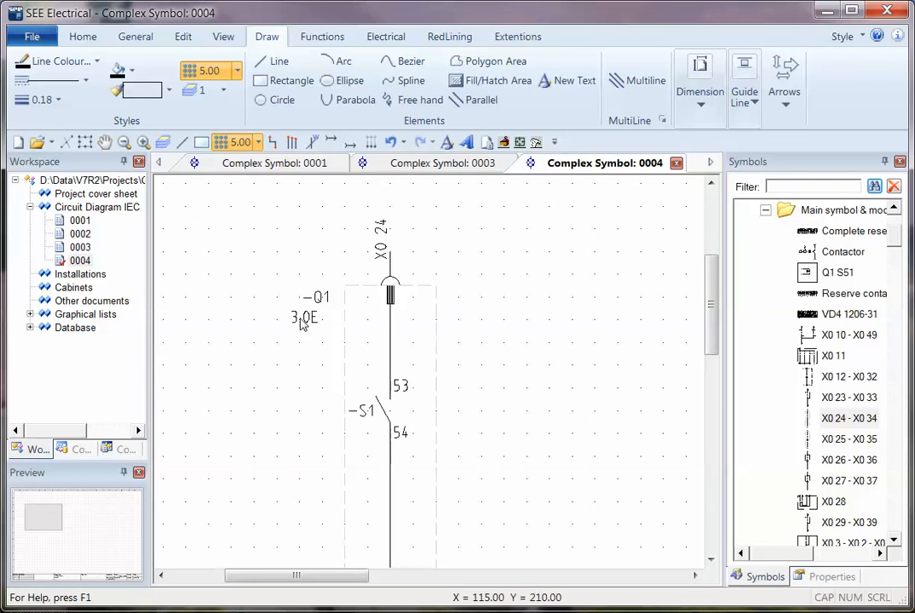
click(437, 162)
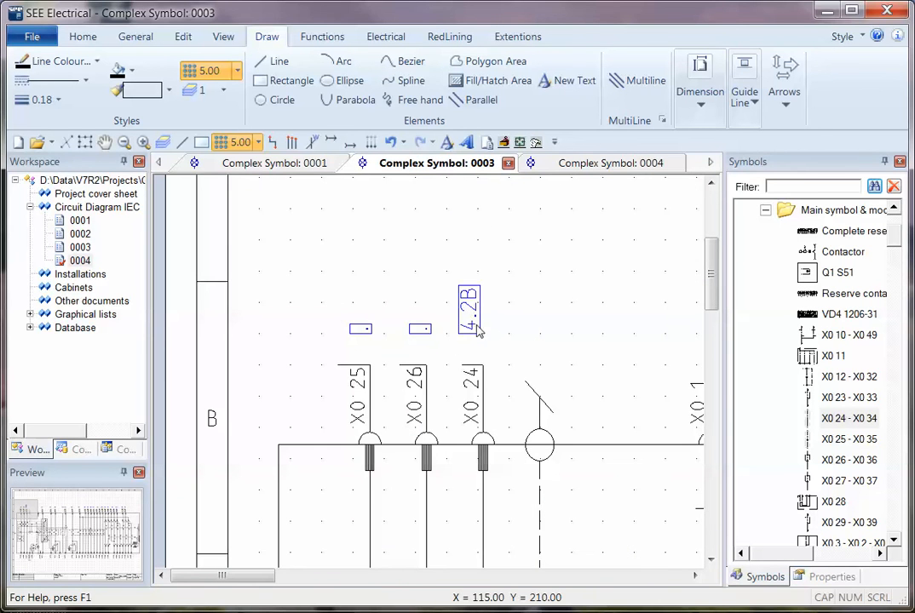
mouse_move(481, 331)
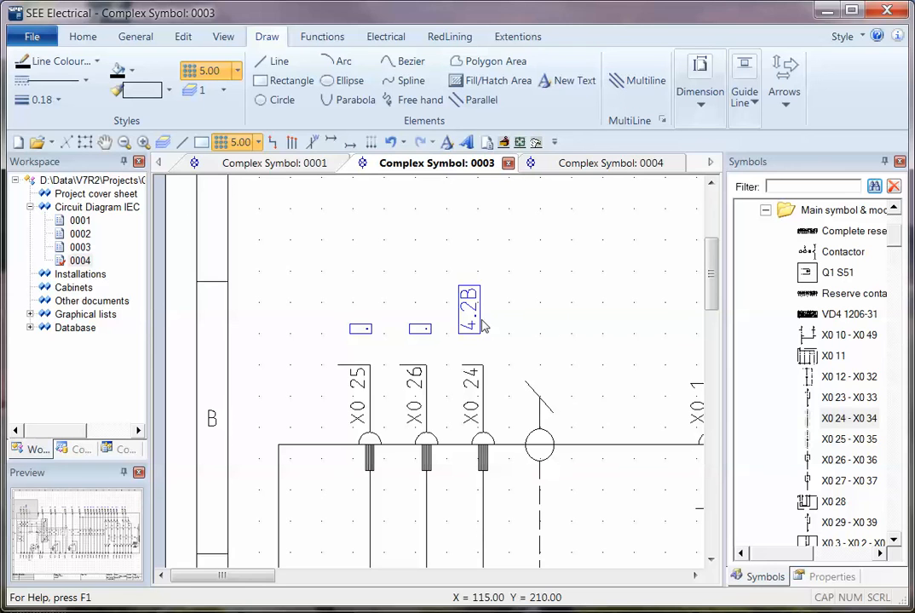
mouse_move(545, 408)
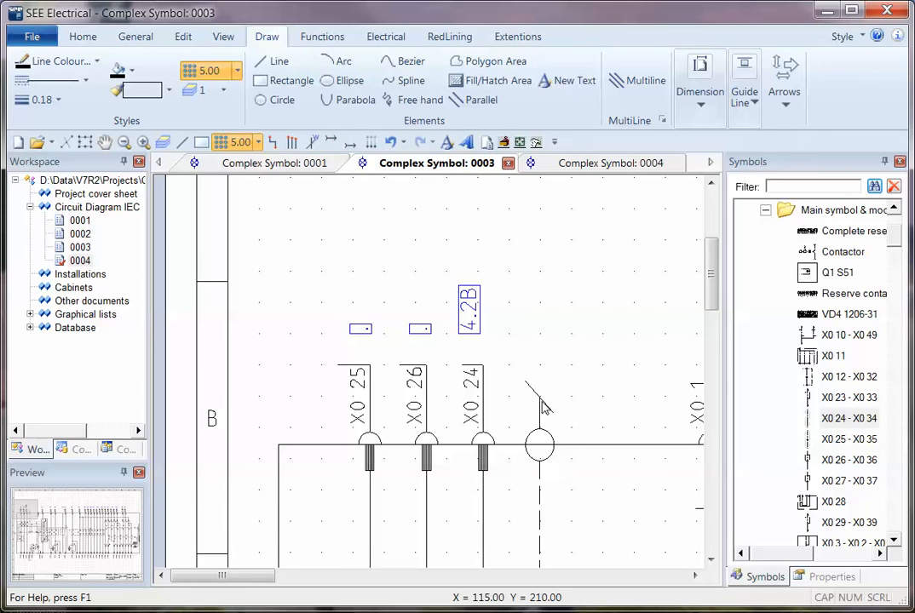